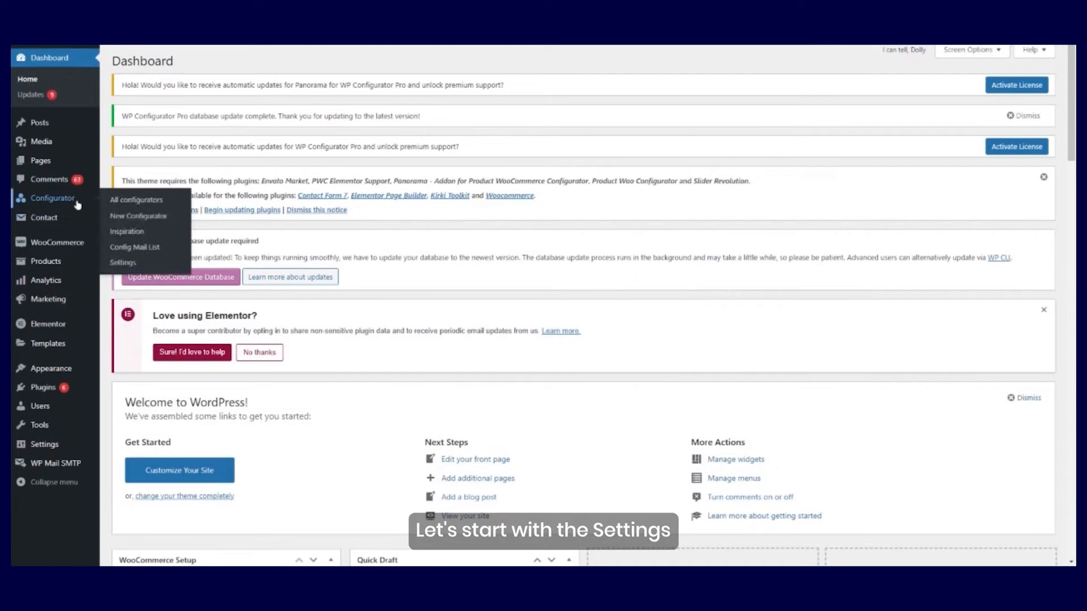
- Open WP Configurator Pro Settings and view the Design Options for button colours
{"action": "left_click", "coordinate": [123, 263]}
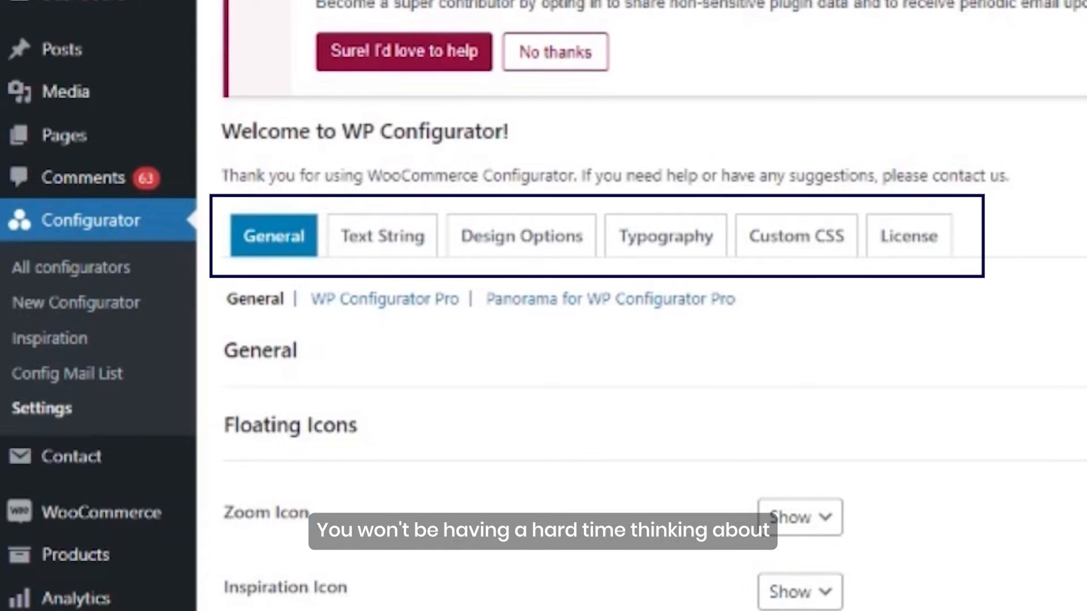
{"action": "left_click", "coordinate": [521, 235]}
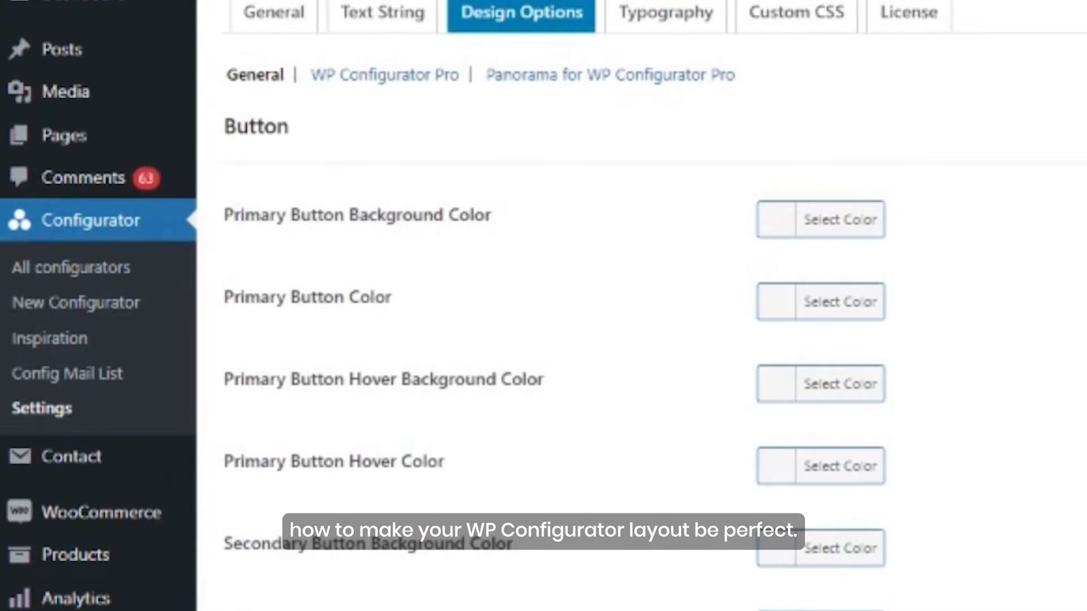
{"action": "scroll", "scroll_direction": "down", "scroll_amount": 3}
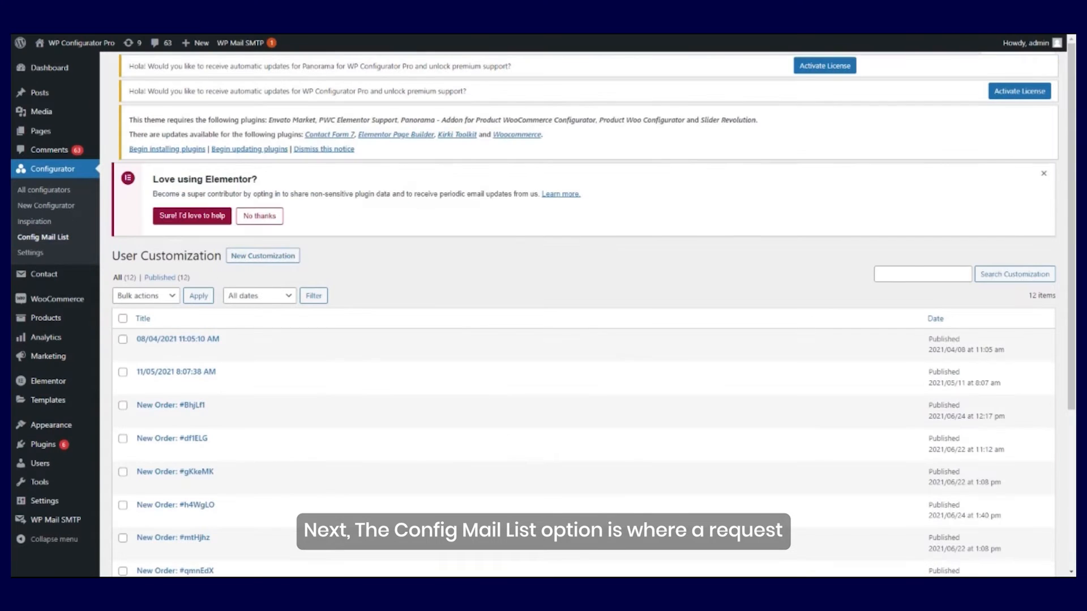
- Submit a Get a Quote request for the PS5 Configurator from the storefront
{"action": "scroll", "scroll_direction": "up", "scroll_amount": 3}
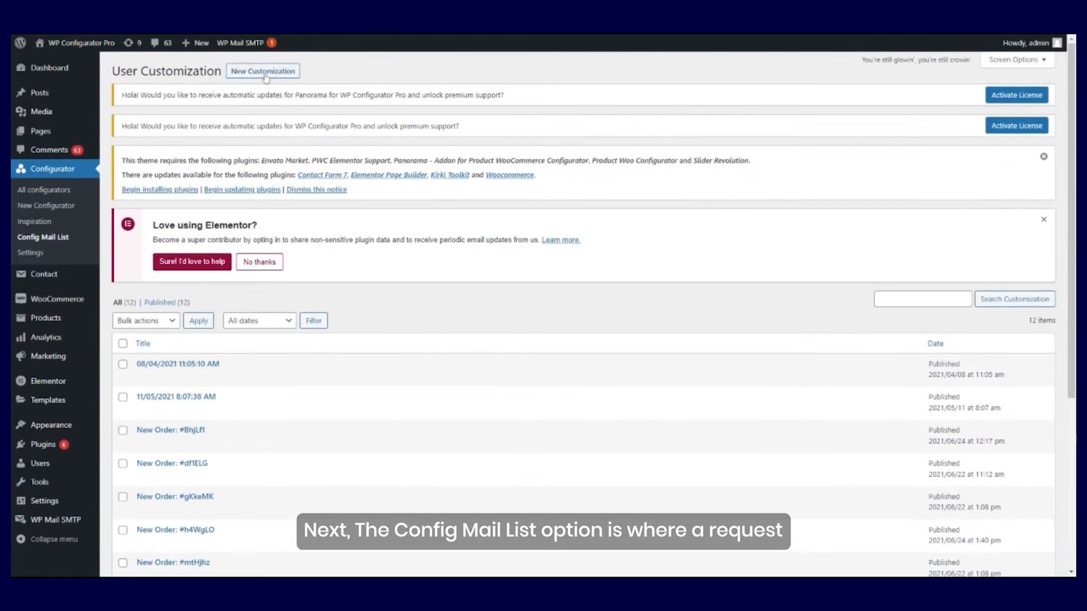
{"action": "left_click", "coordinate": [178, 364]}
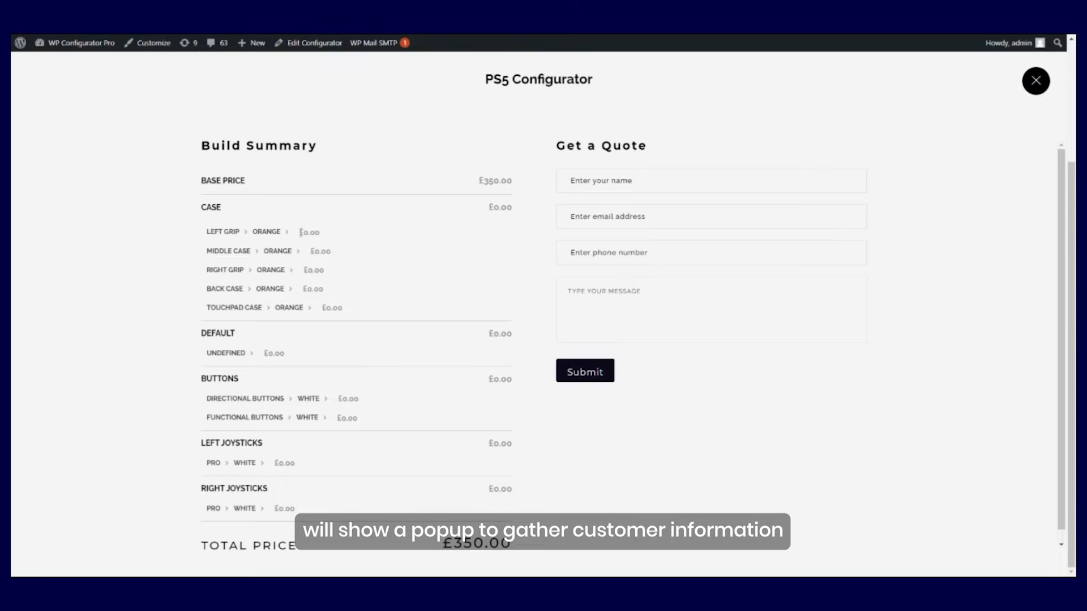
{"action": "left_click", "coordinate": [584, 371]}
{"action": "type", "text": "SAMPLE MESSAGE"}
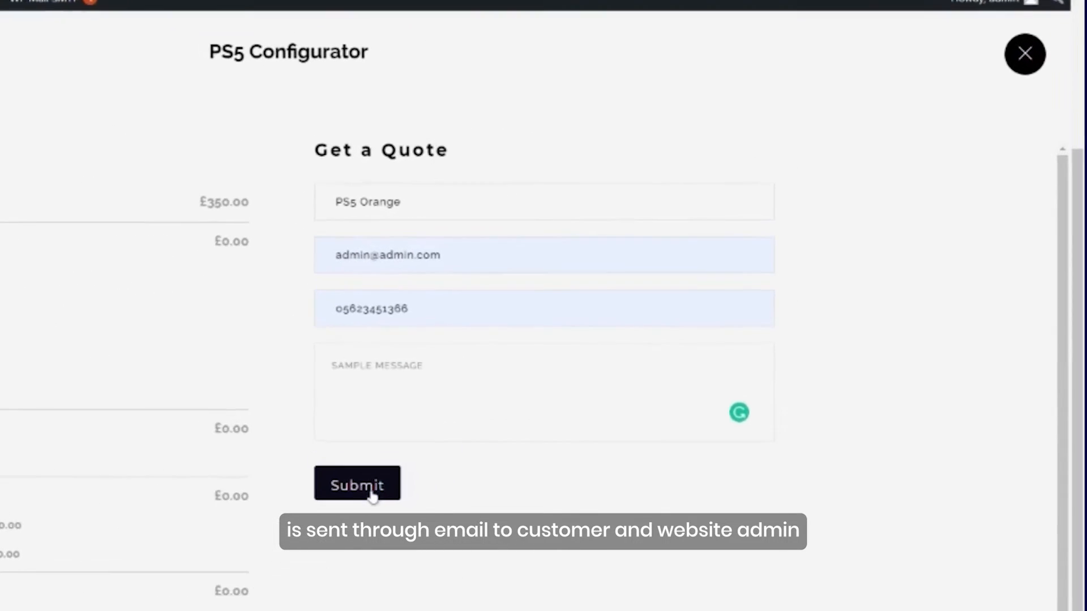
{"action": "left_click", "coordinate": [357, 485]}
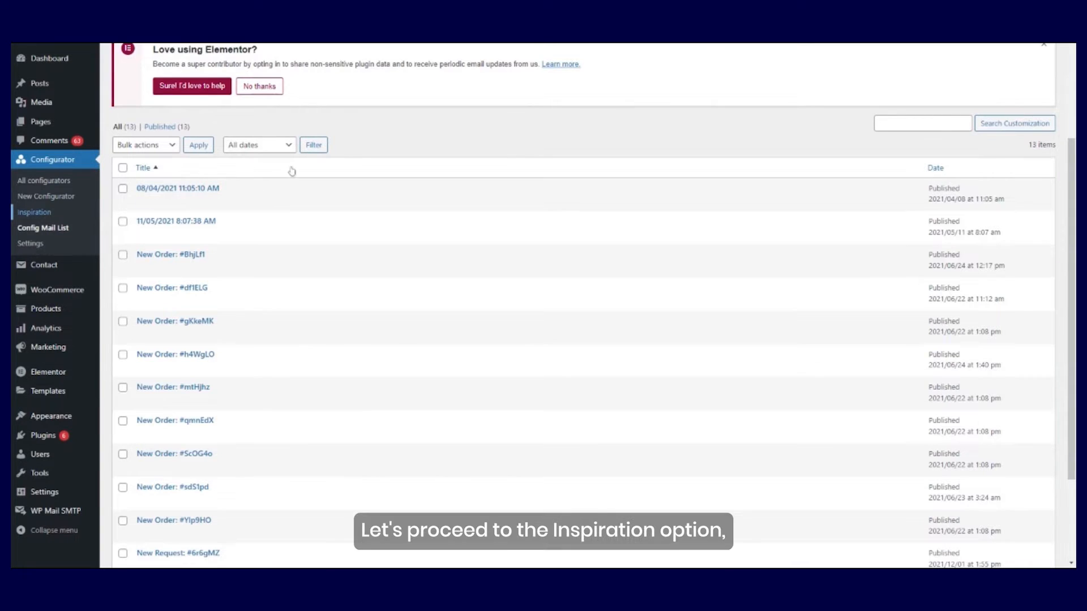
- Create an inspiration from the colourful Playstation 5 controller through the Inspiration Add New form
{"action": "left_click", "coordinate": [33, 212]}
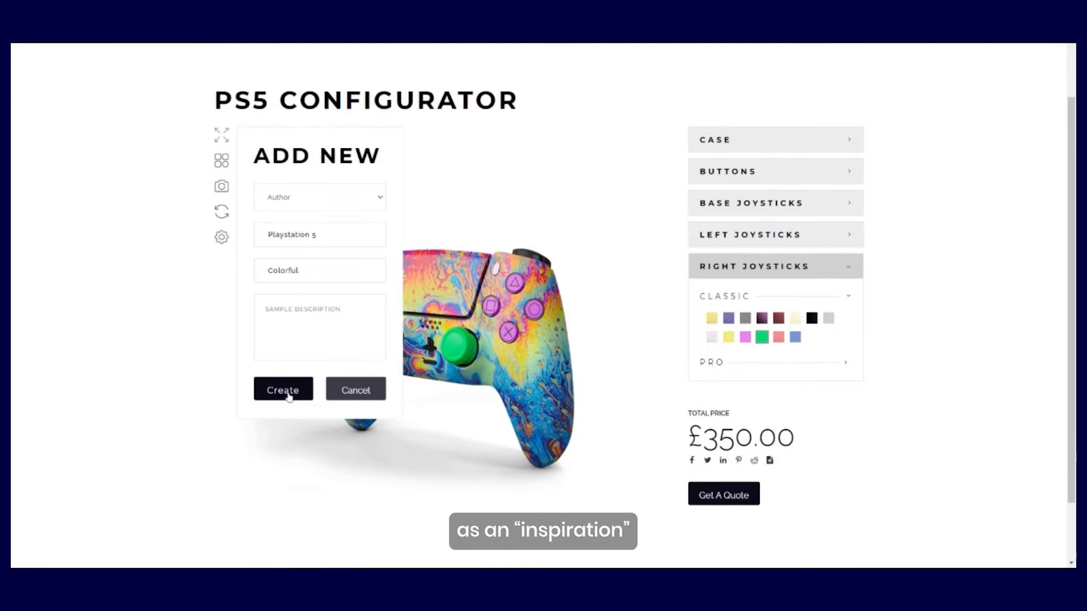
{"action": "left_click", "coordinate": [283, 389]}
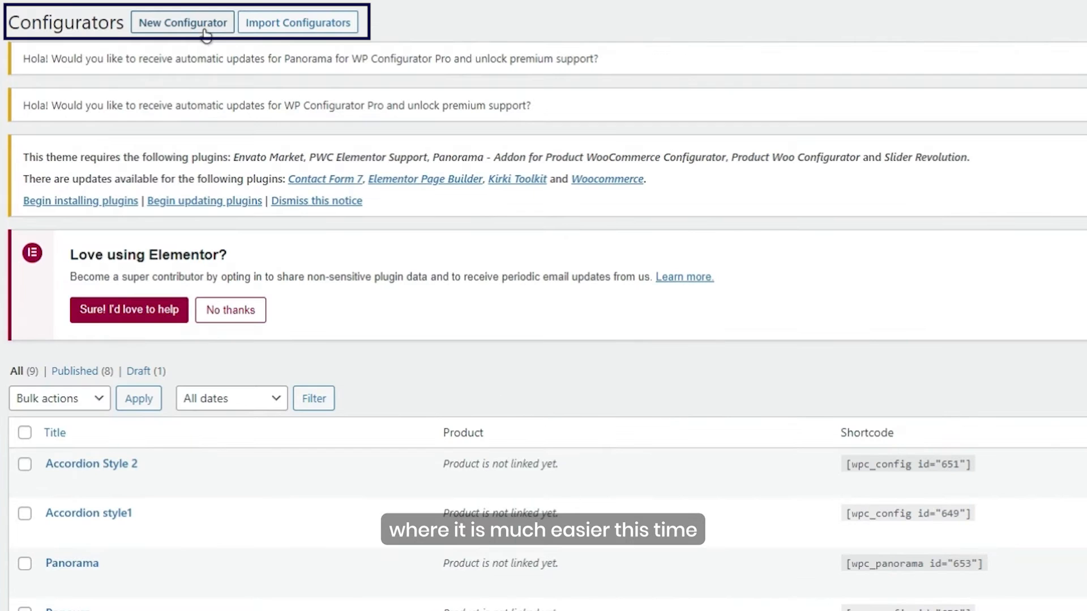
- Create a configurator named 'PS5 Configurator' using the Accordion Style 2 layout
{"action": "left_click", "coordinate": [296, 22]}
{"action": "type", "text": "PS5"}
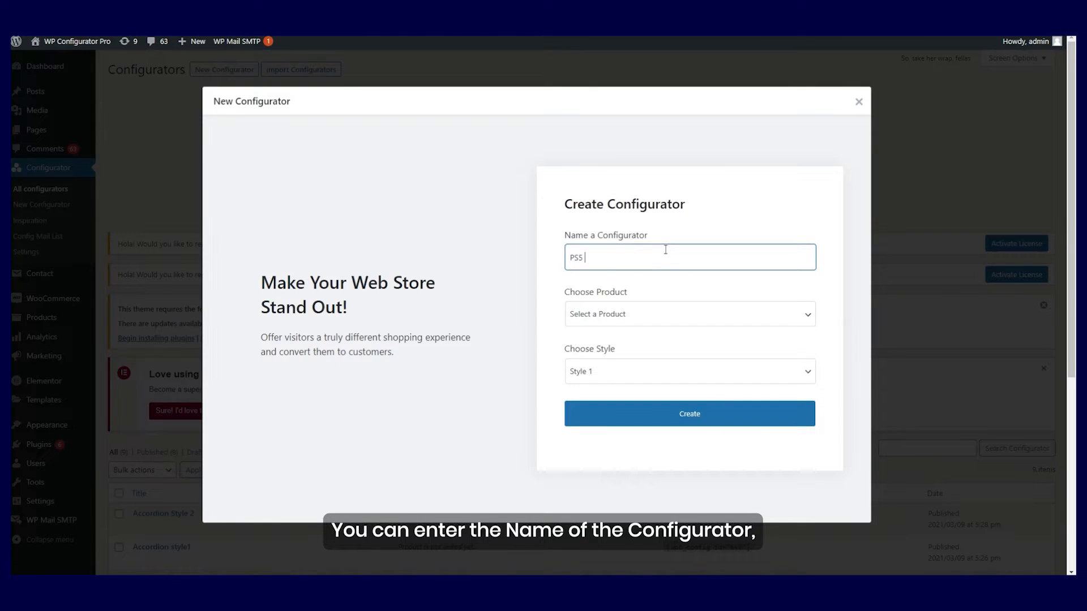
{"action": "left_click", "coordinate": [689, 371]}
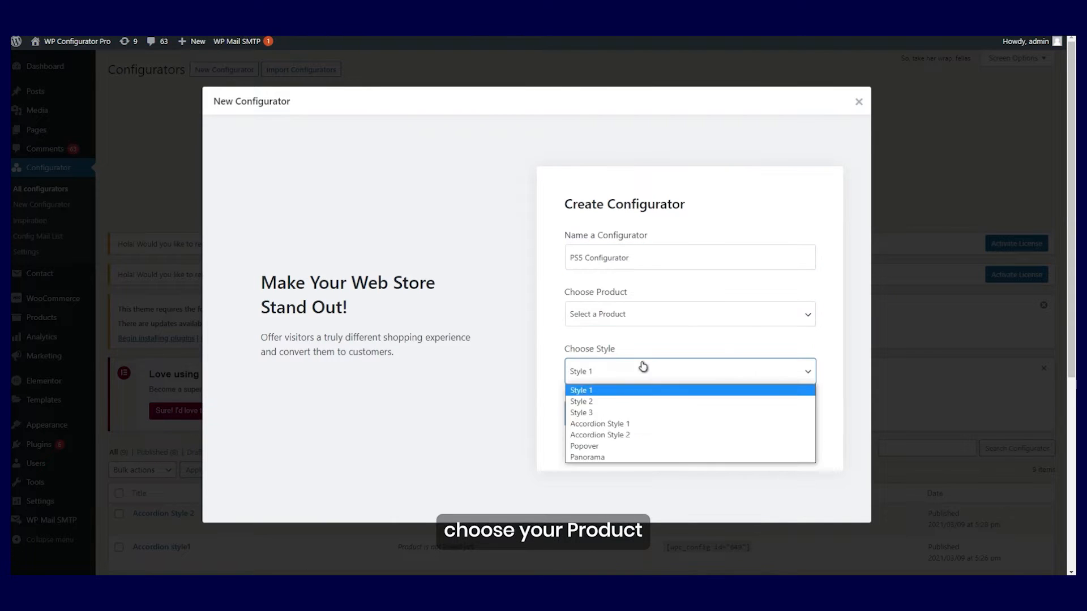
{"action": "left_click", "coordinate": [599, 435]}
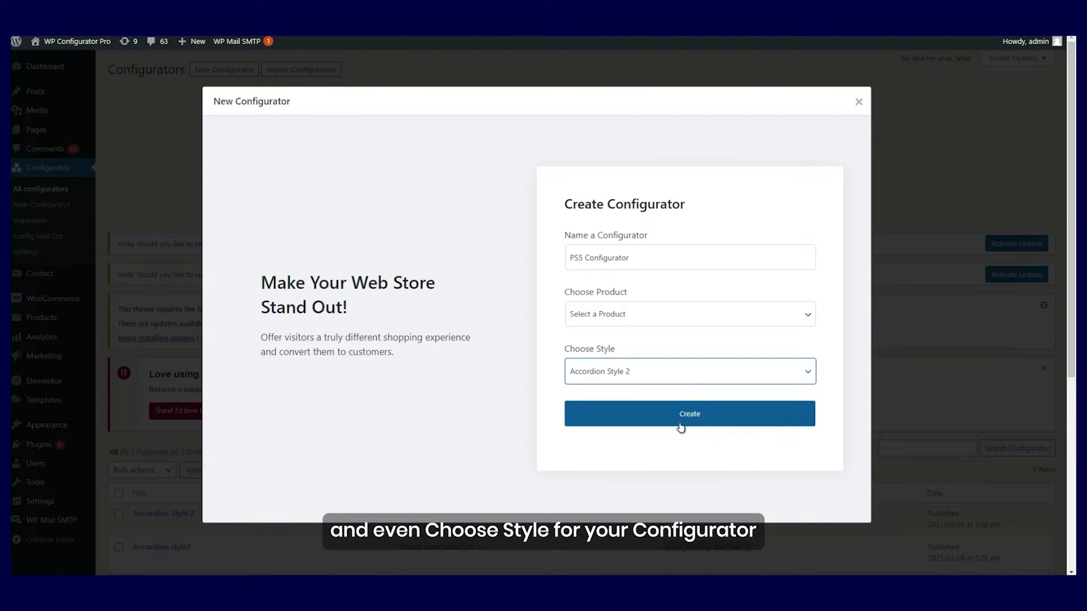
{"action": "left_click", "coordinate": [689, 413]}
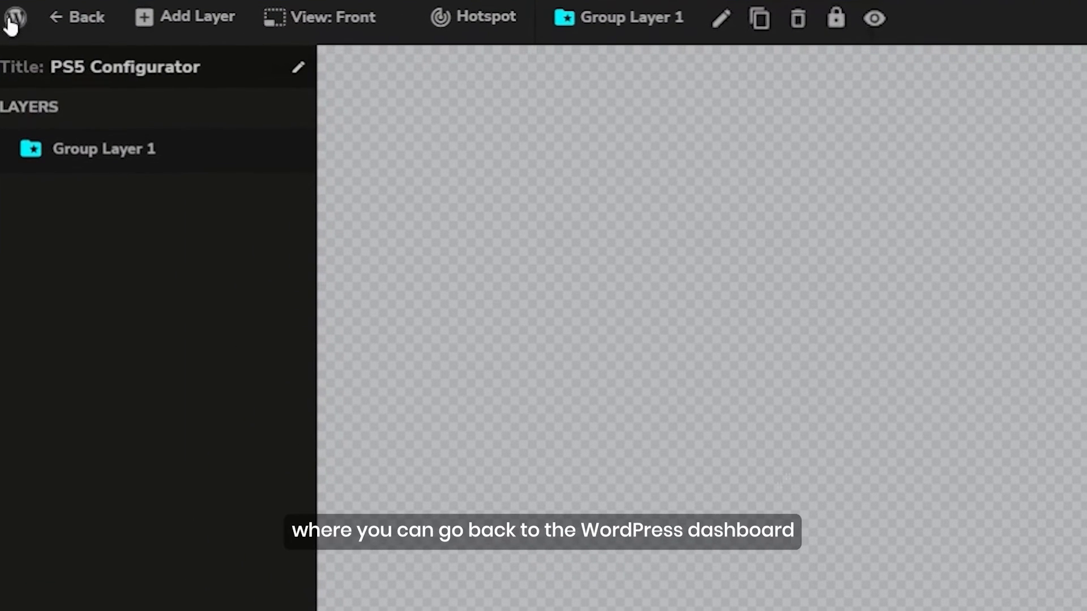
{"action": "mouse_move", "coordinate": [63, 24]}
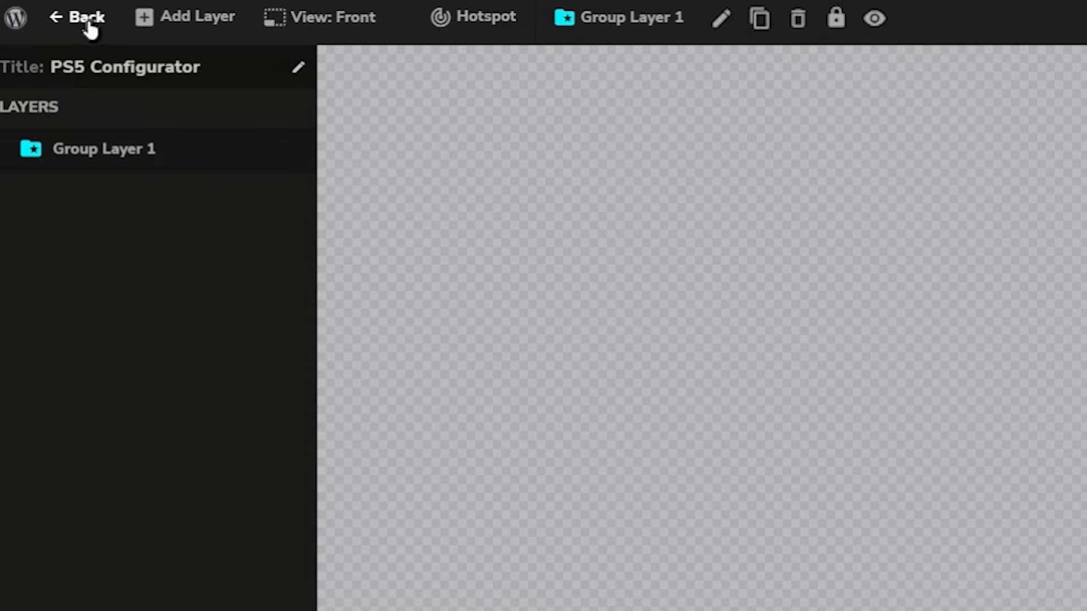
{"action": "left_click", "coordinate": [195, 16]}
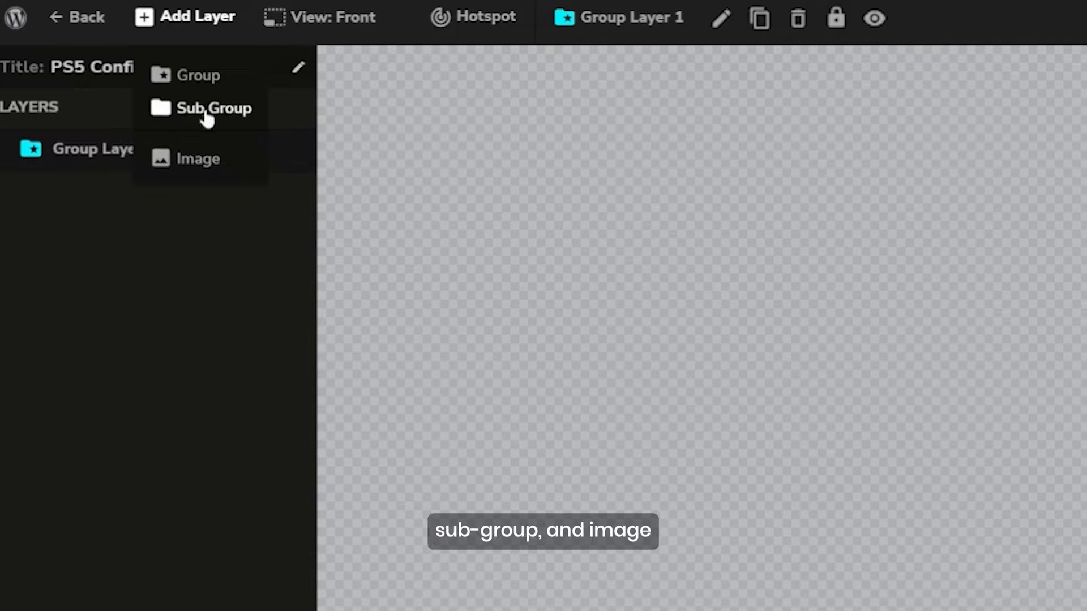
{"action": "left_click", "coordinate": [333, 17]}
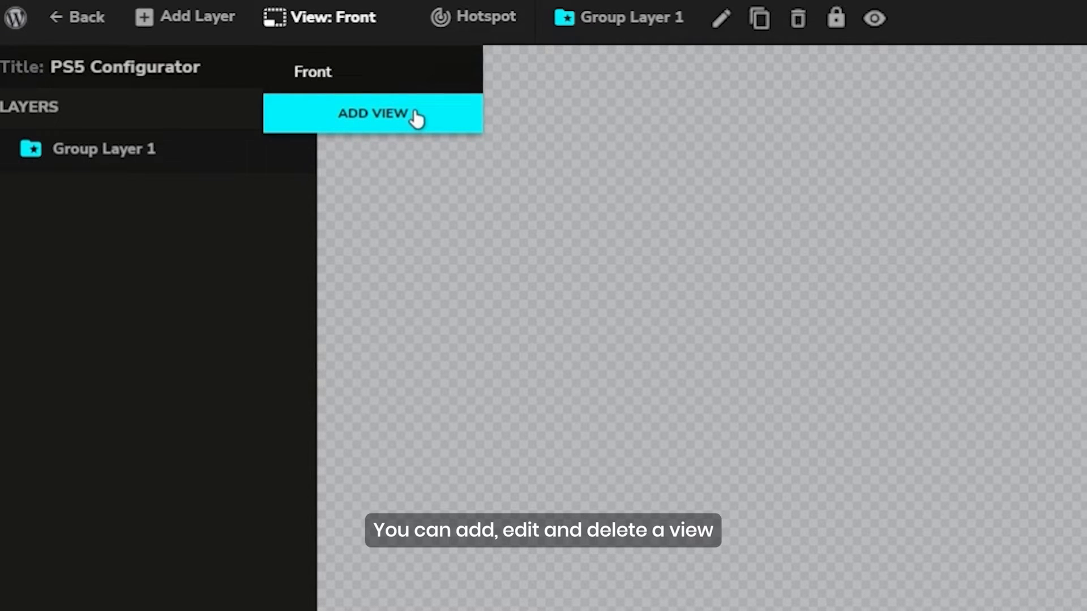
{"action": "left_click", "coordinate": [474, 16]}
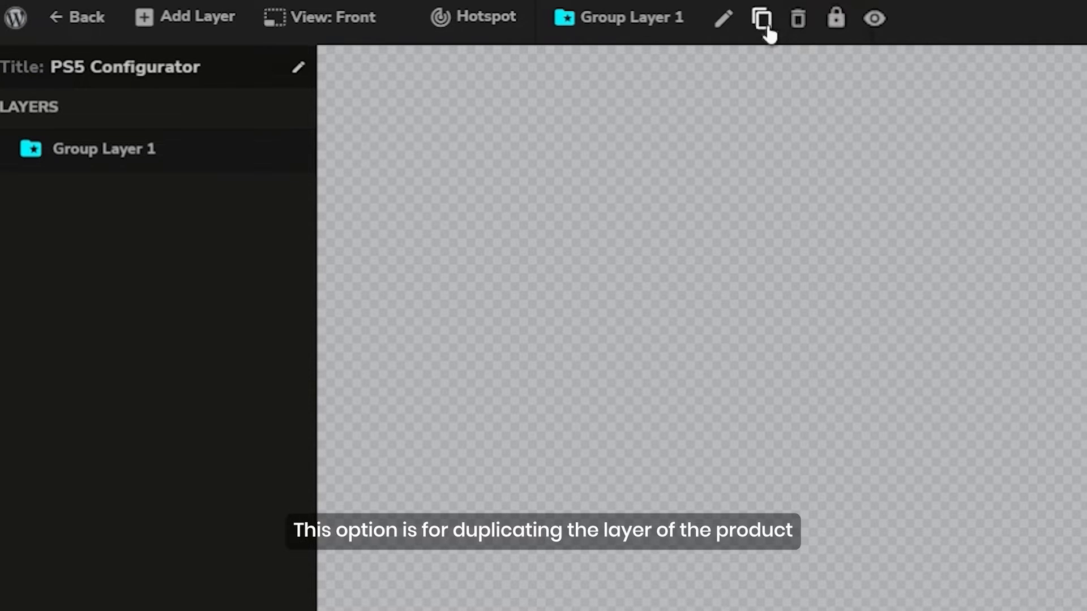
{"action": "mouse_move", "coordinate": [799, 18]}
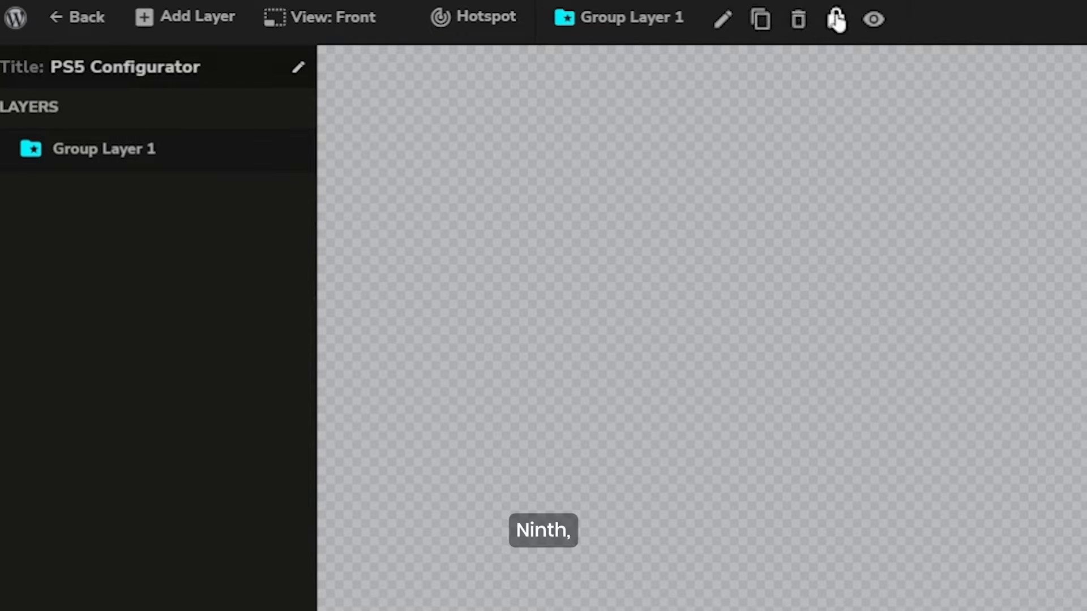
{"action": "left_click", "coordinate": [836, 19]}
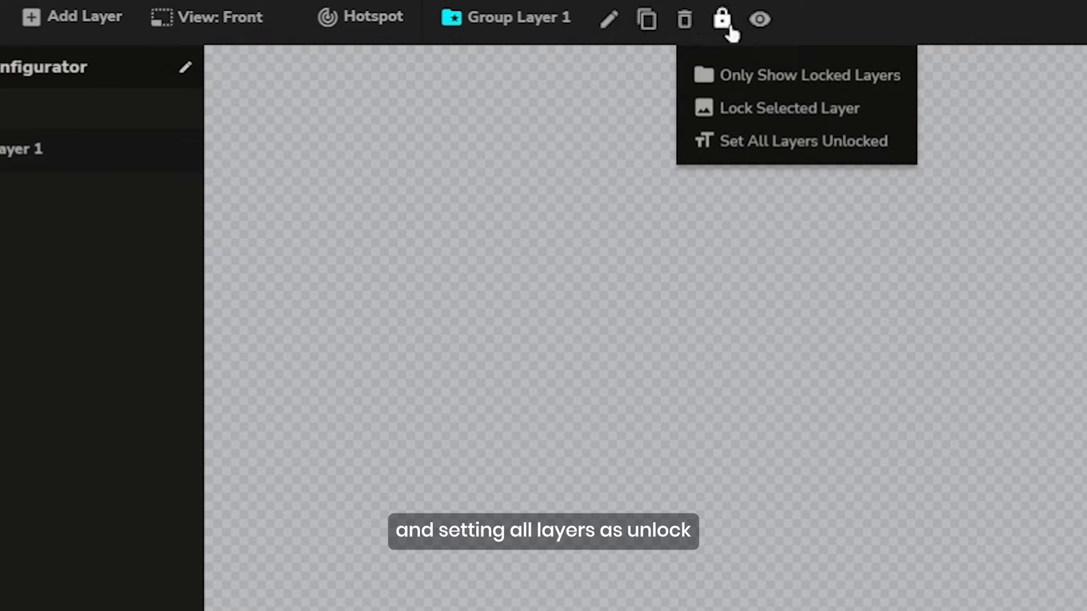
{"action": "left_click", "coordinate": [760, 18]}
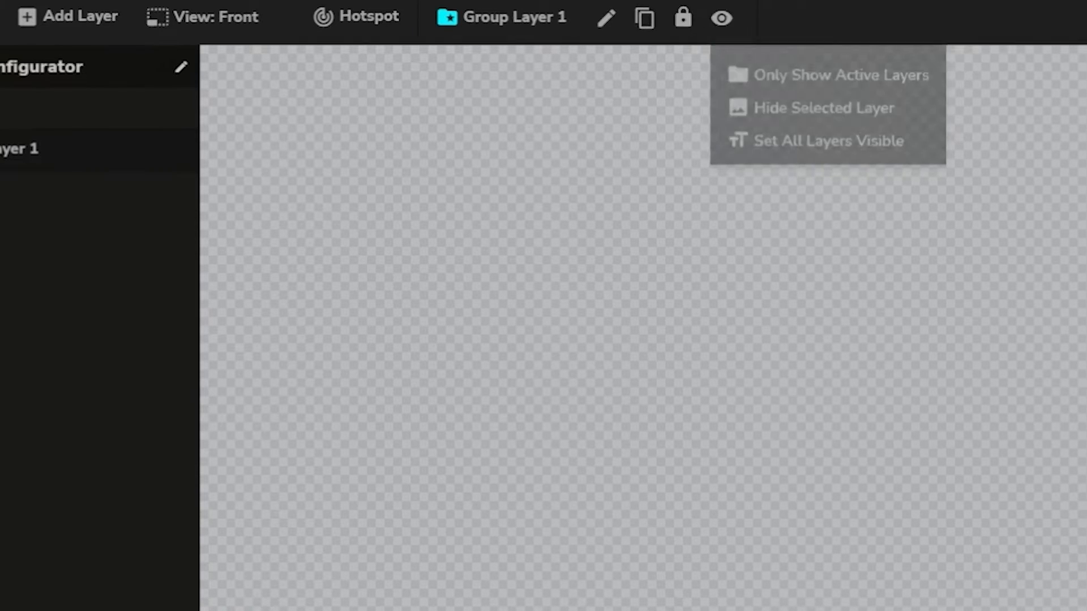
{"action": "left_click", "coordinate": [660, 18]}
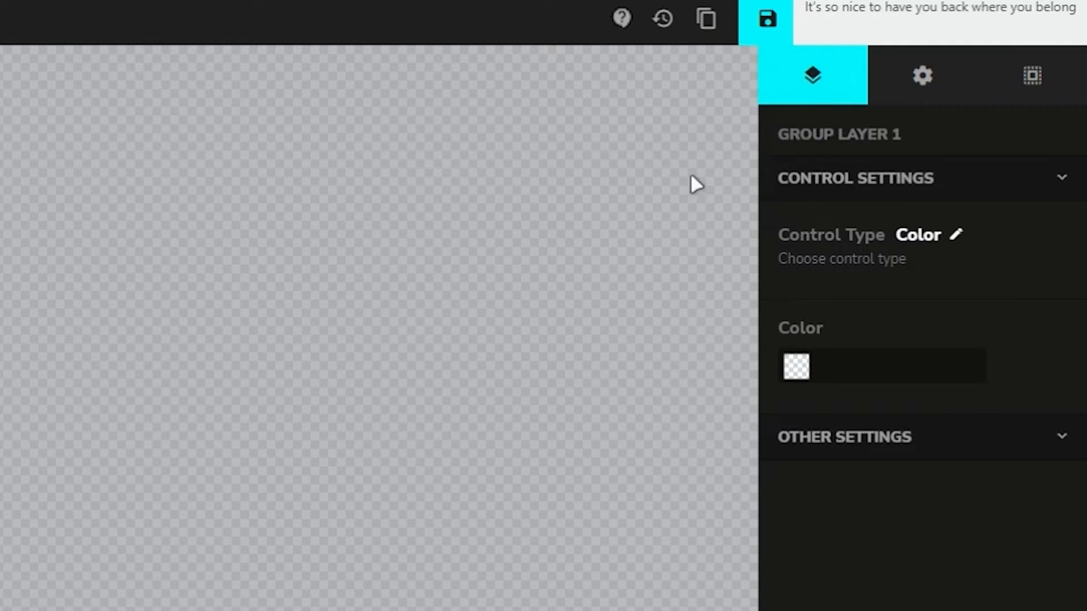
{"action": "mouse_move", "coordinate": [706, 19]}
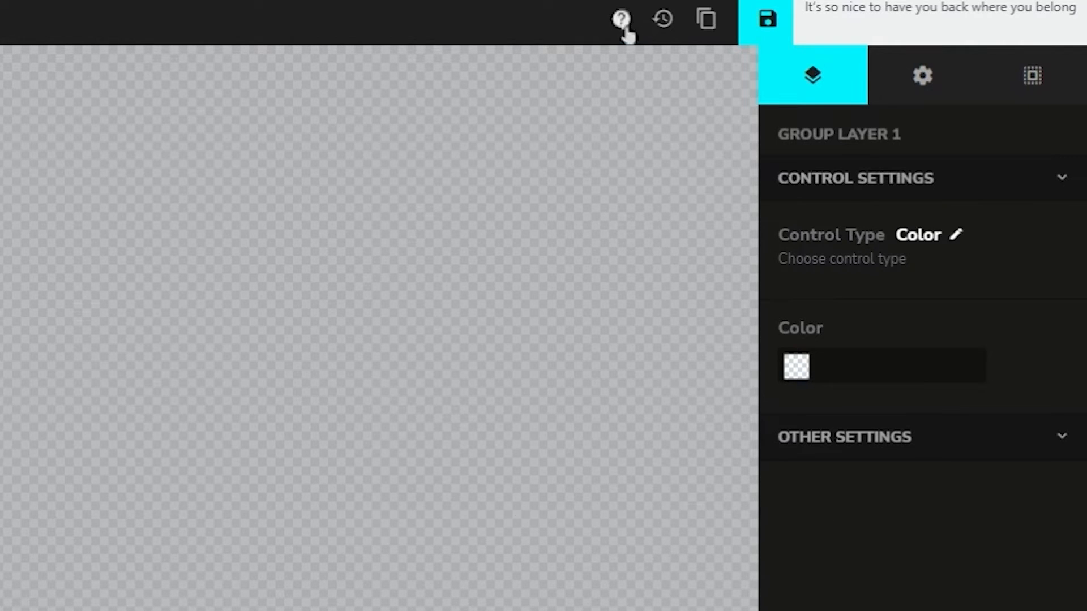
{"action": "mouse_move", "coordinate": [620, 19]}
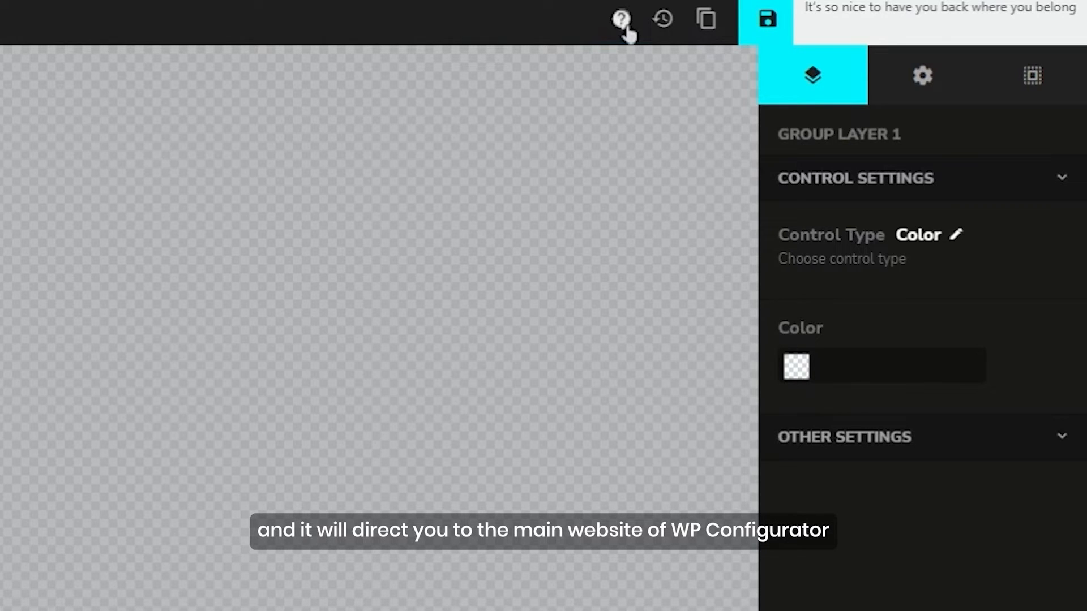
{"action": "left_click", "coordinate": [767, 19]}
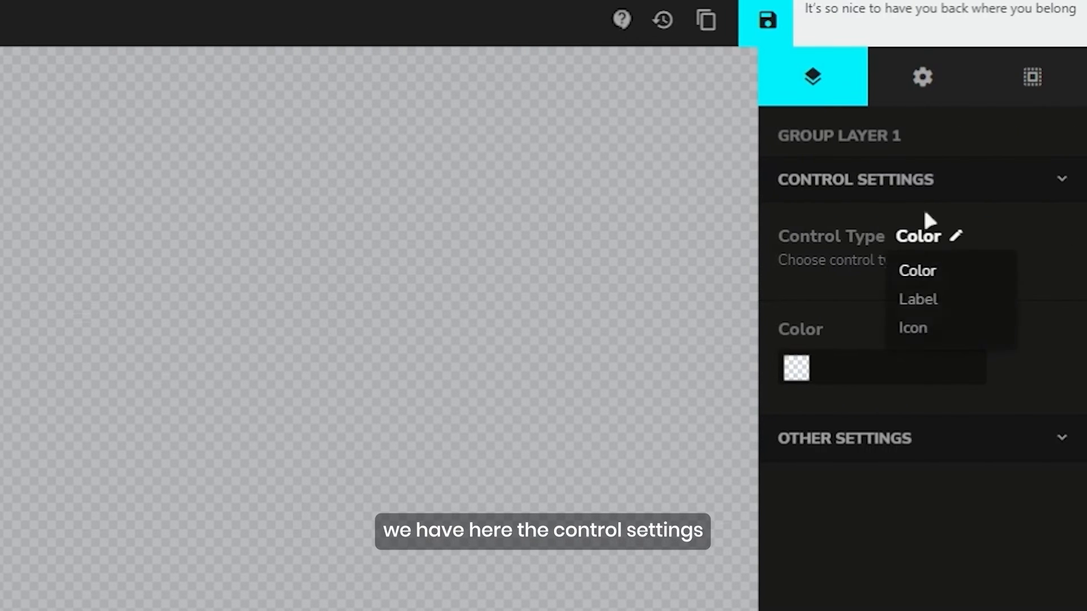
{"action": "left_click", "coordinate": [917, 270]}
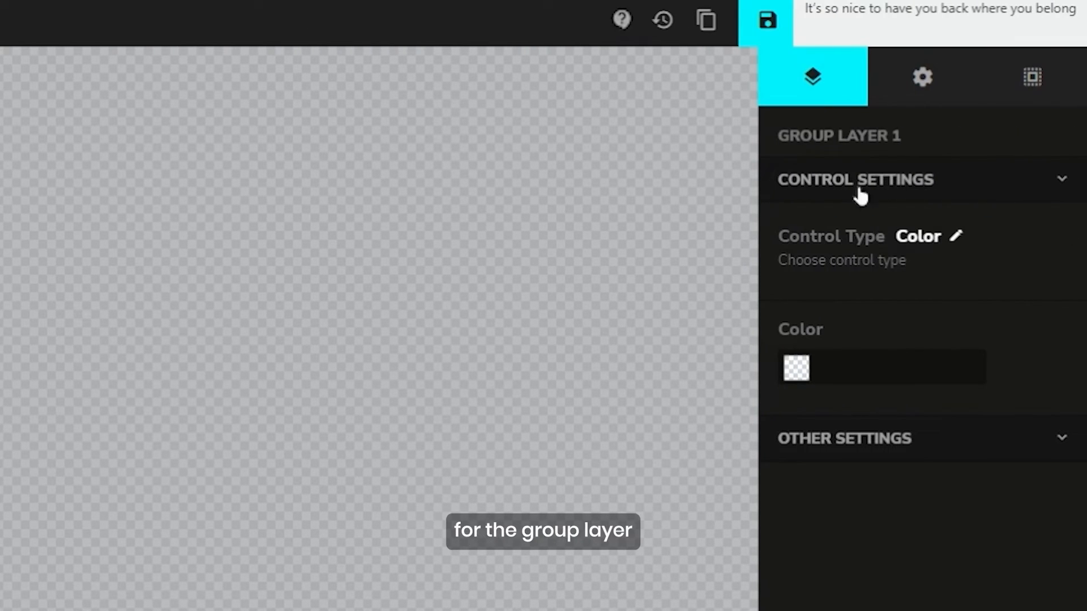
{"action": "left_click", "coordinate": [930, 237]}
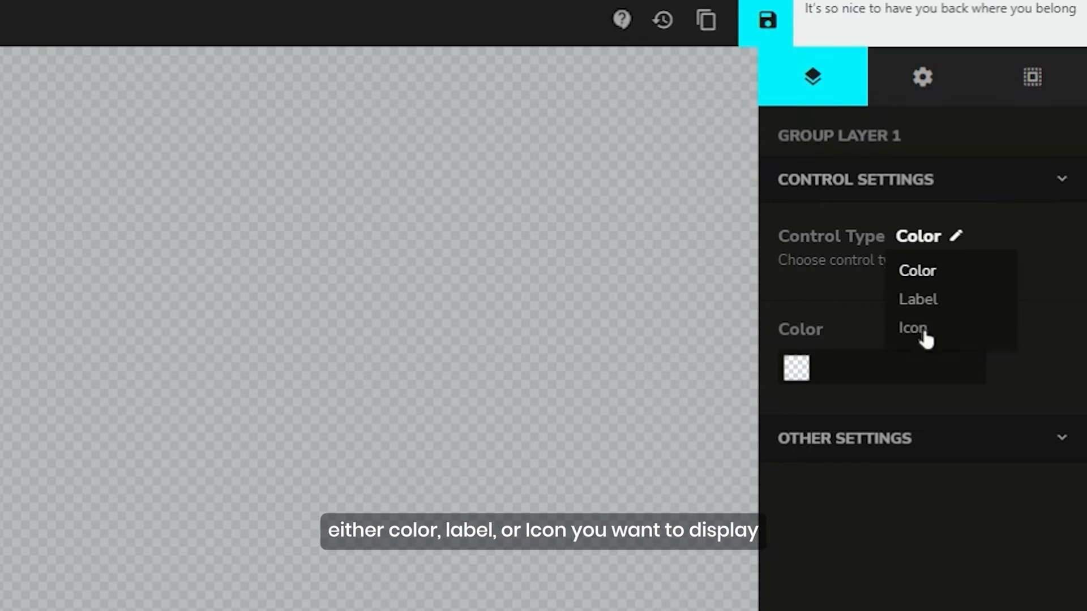
{"action": "left_click", "coordinate": [796, 368]}
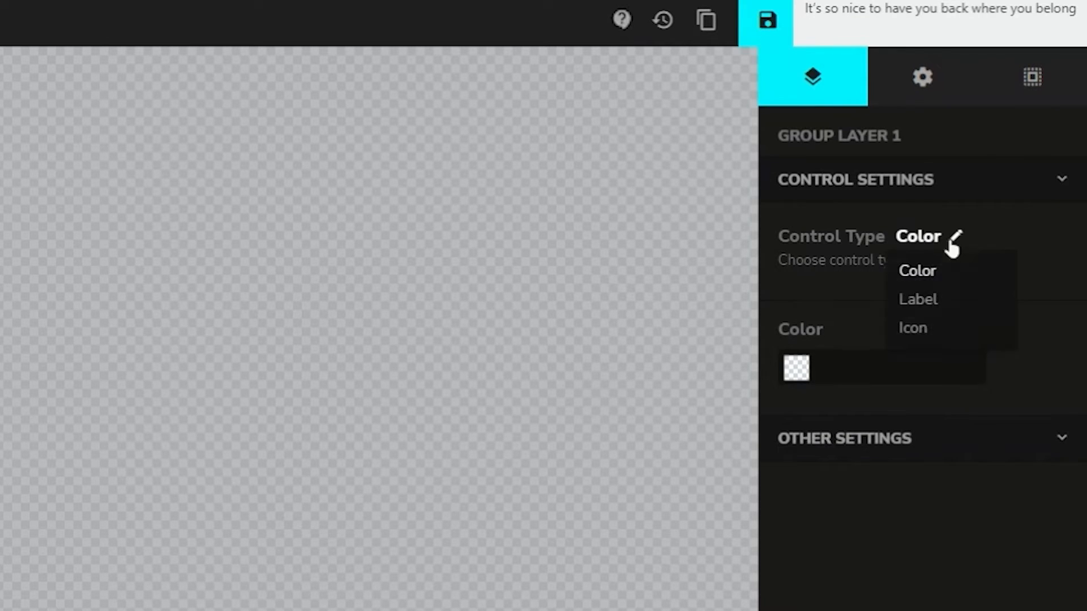
{"action": "left_click", "coordinate": [918, 299]}
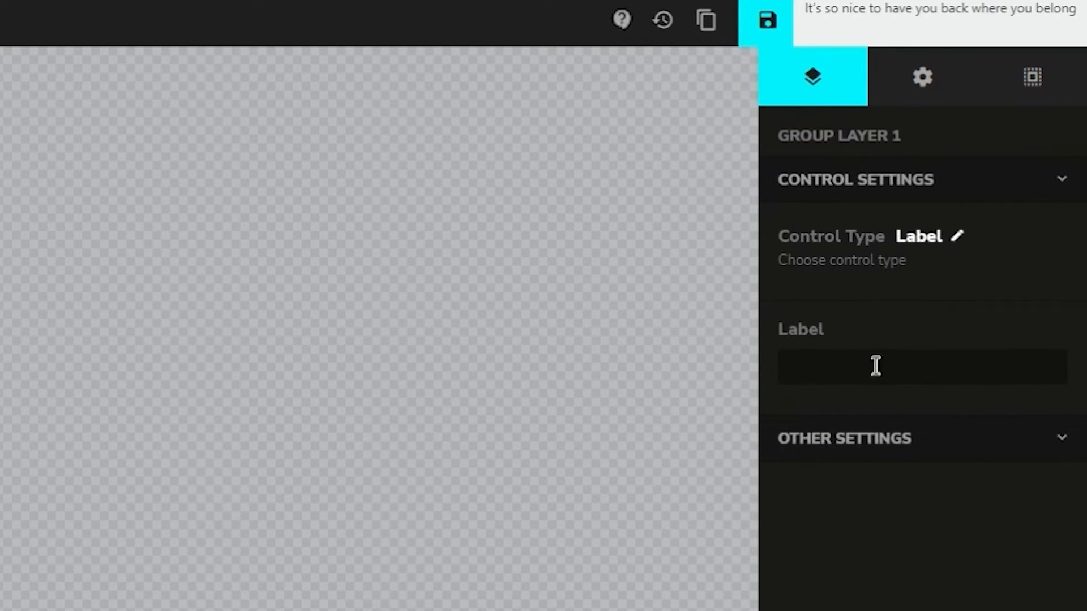
{"action": "left_click", "coordinate": [929, 235]}
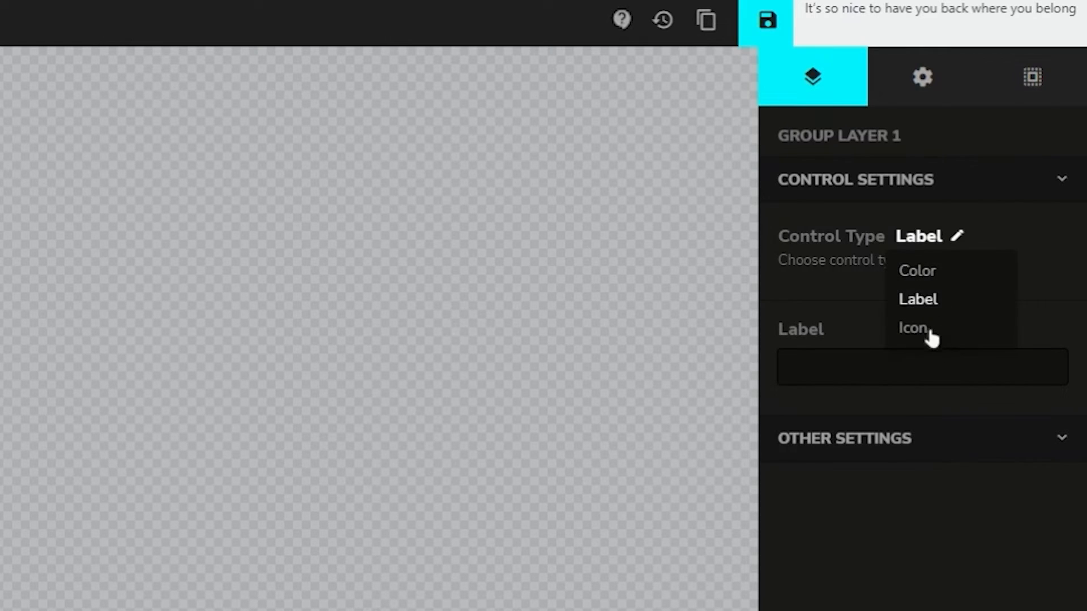
{"action": "left_click", "coordinate": [913, 328]}
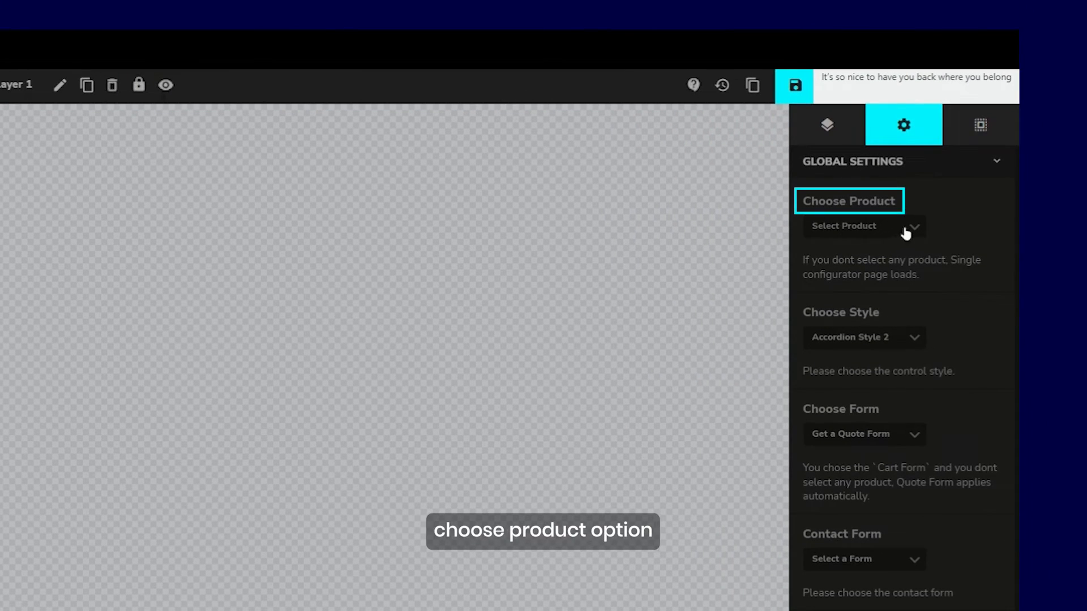
- Review Global Settings dropdowns, keeping Accordion Style 2 and the Get a Quote Form
{"action": "left_click", "coordinate": [863, 225]}
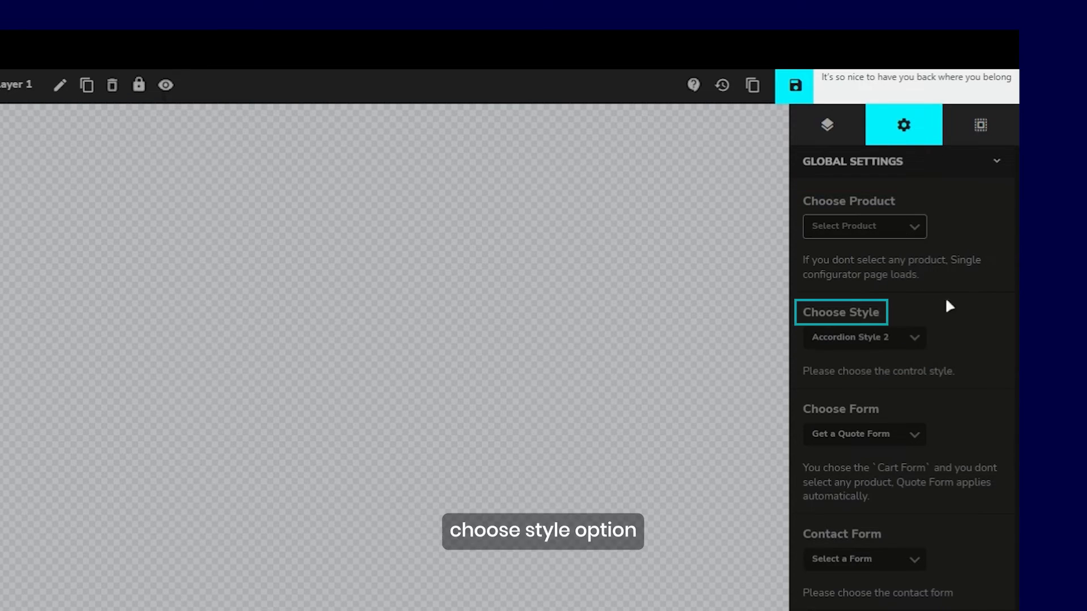
{"action": "left_click", "coordinate": [864, 337]}
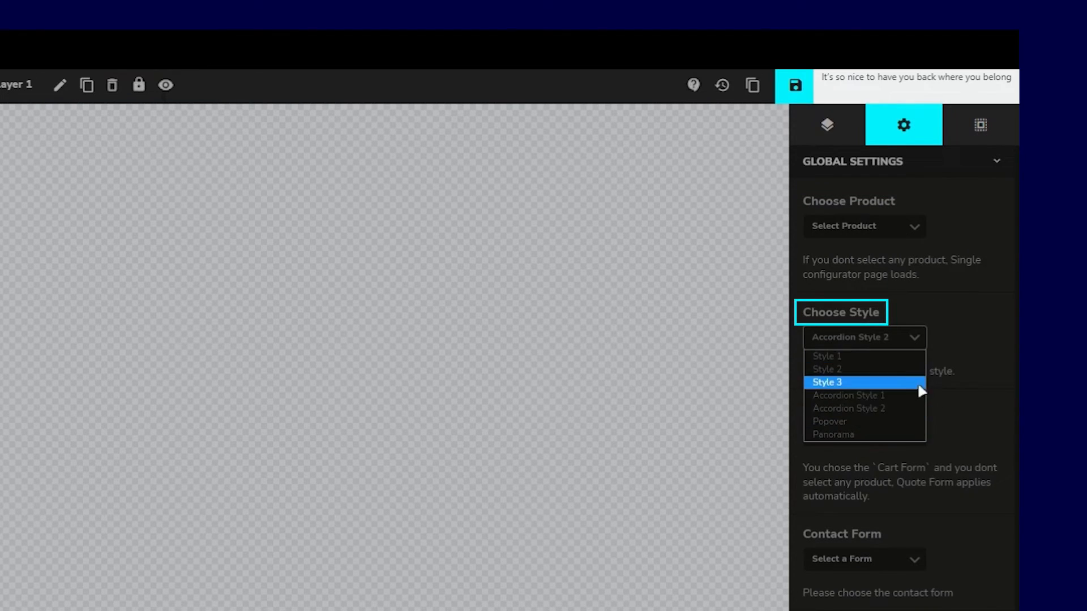
{"action": "left_click", "coordinate": [864, 337]}
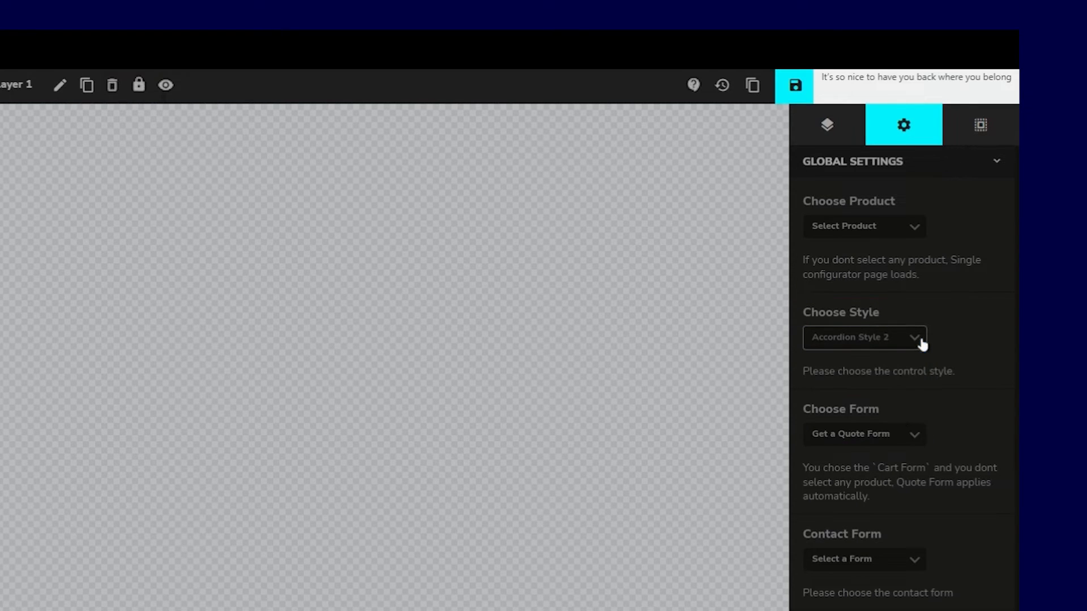
{"action": "left_click", "coordinate": [863, 433]}
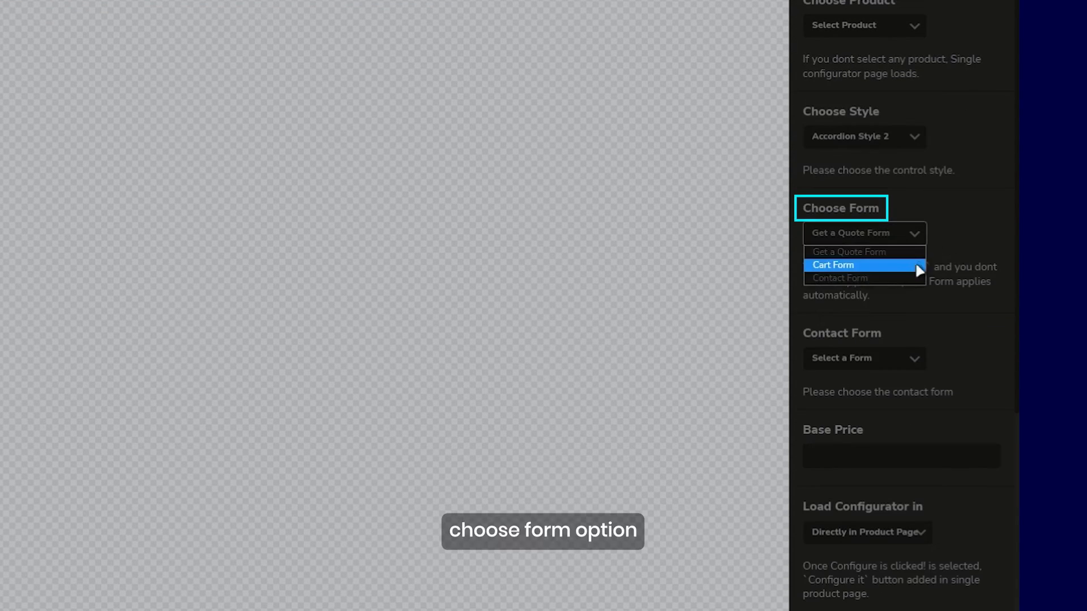
{"action": "left_click", "coordinate": [833, 266]}
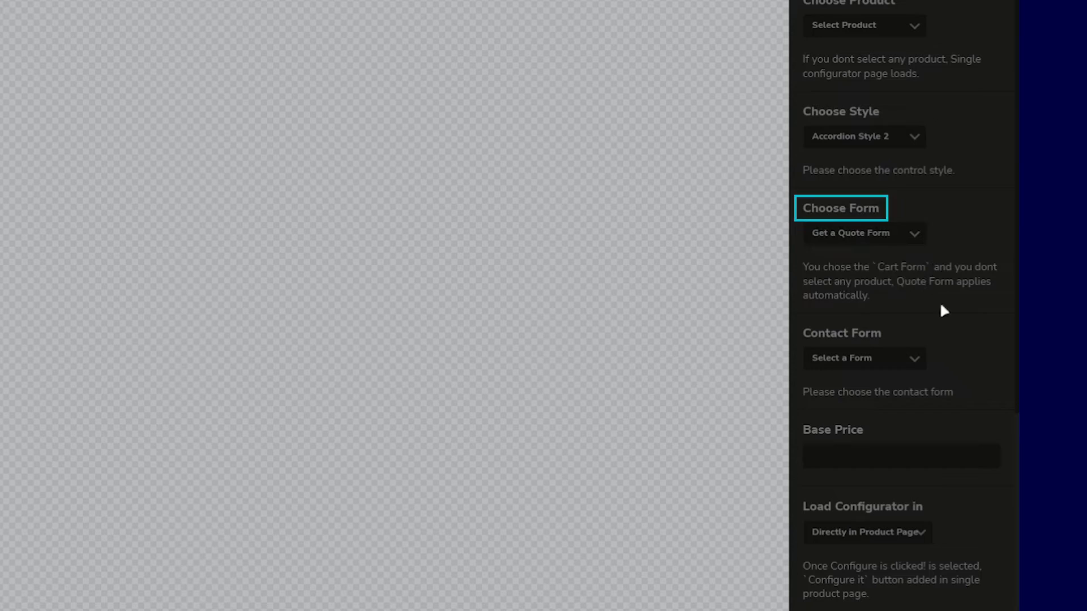
{"action": "left_click", "coordinate": [863, 358]}
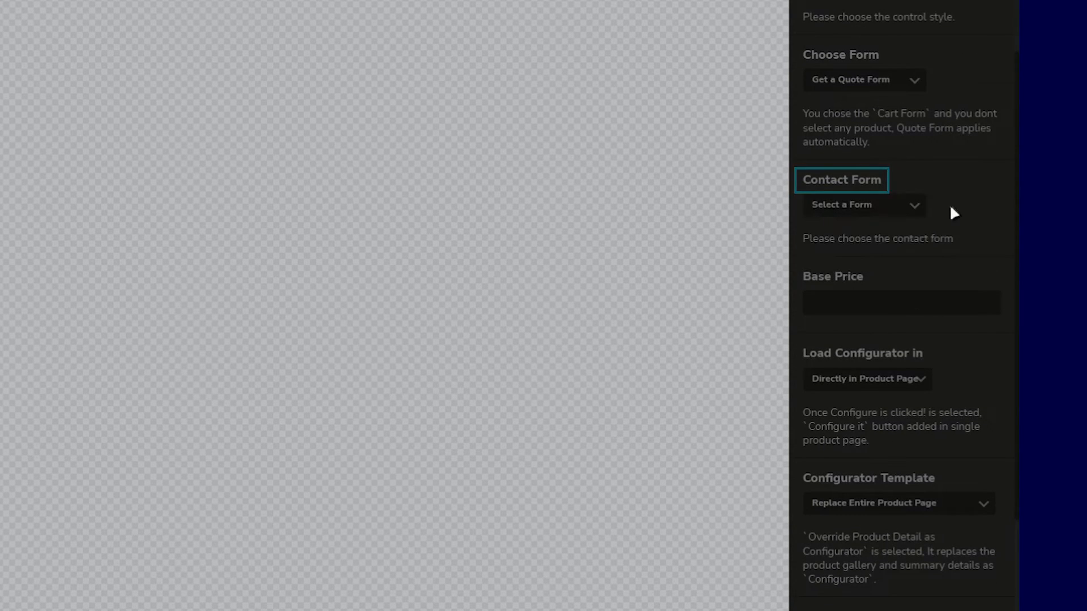
- Enter 350 as Base Price, review load and template options, then return to Layers
{"action": "type", "text": "3"}
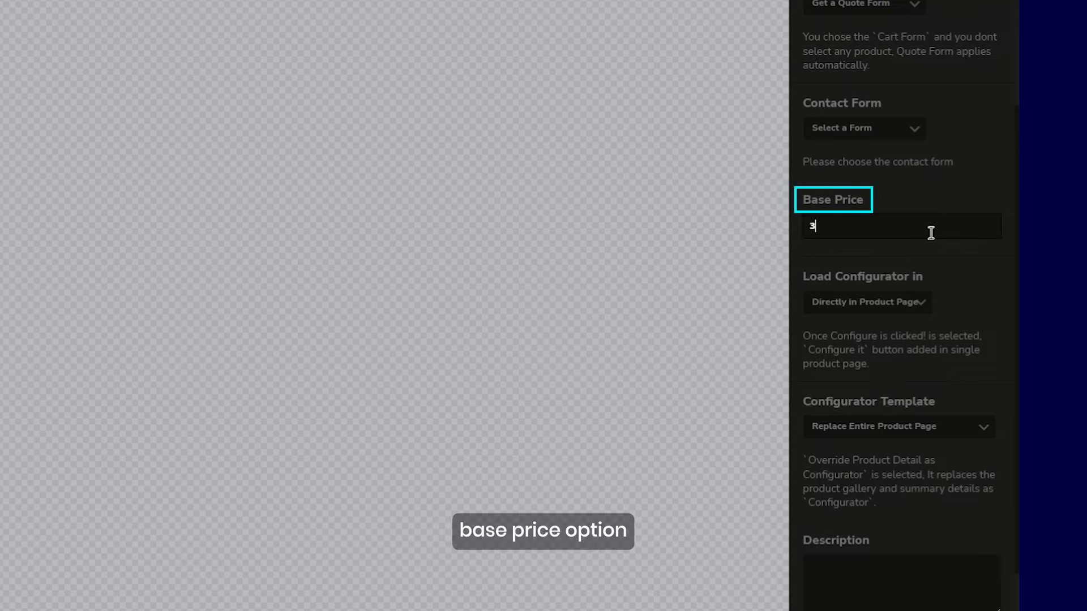
{"action": "type", "text": "50"}
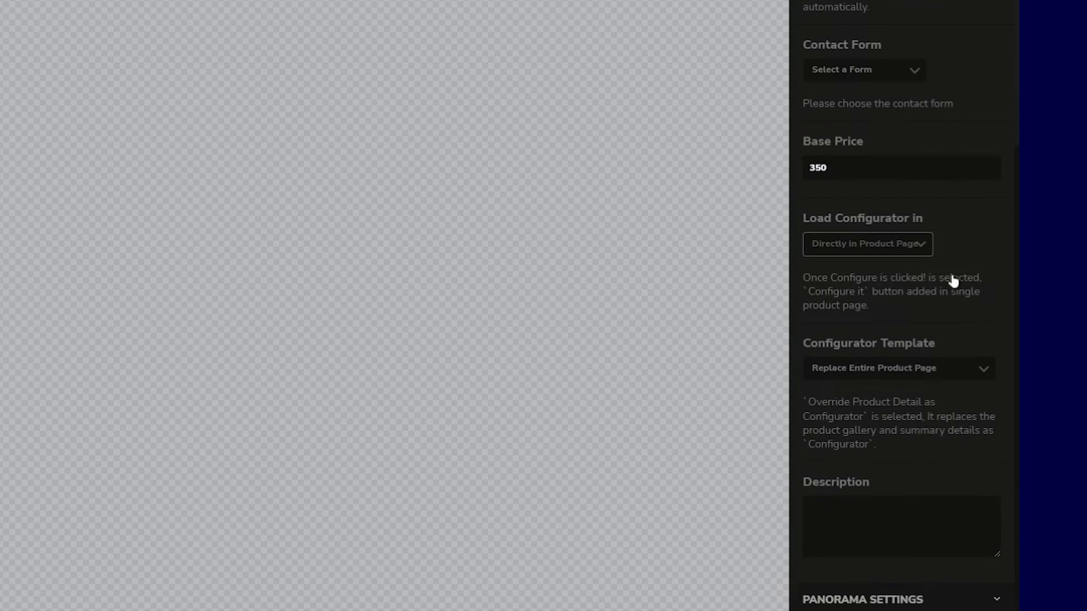
{"action": "left_click", "coordinate": [868, 243]}
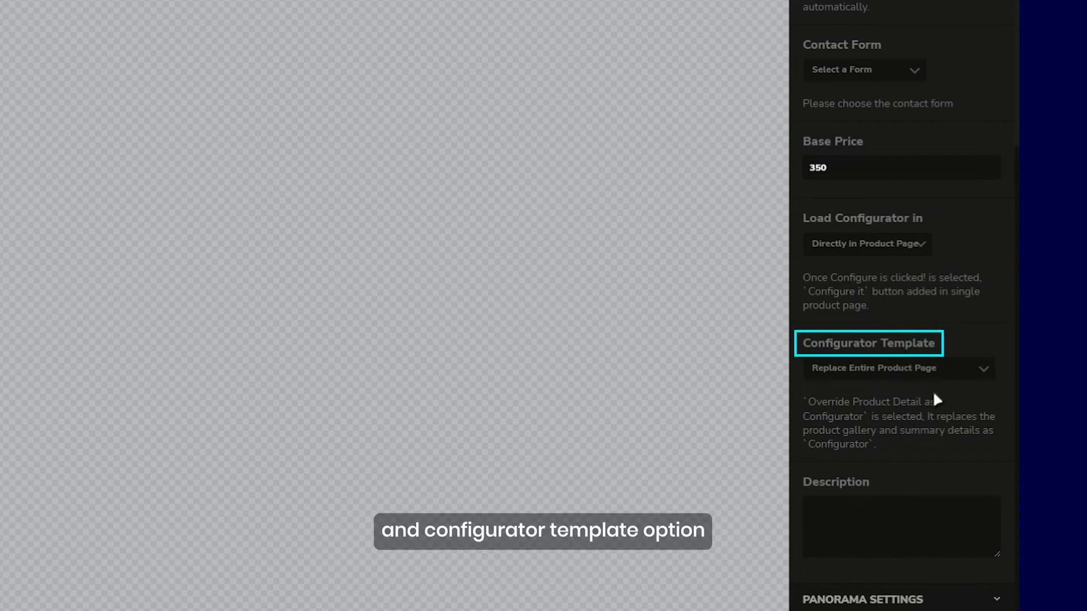
{"action": "left_click", "coordinate": [898, 368]}
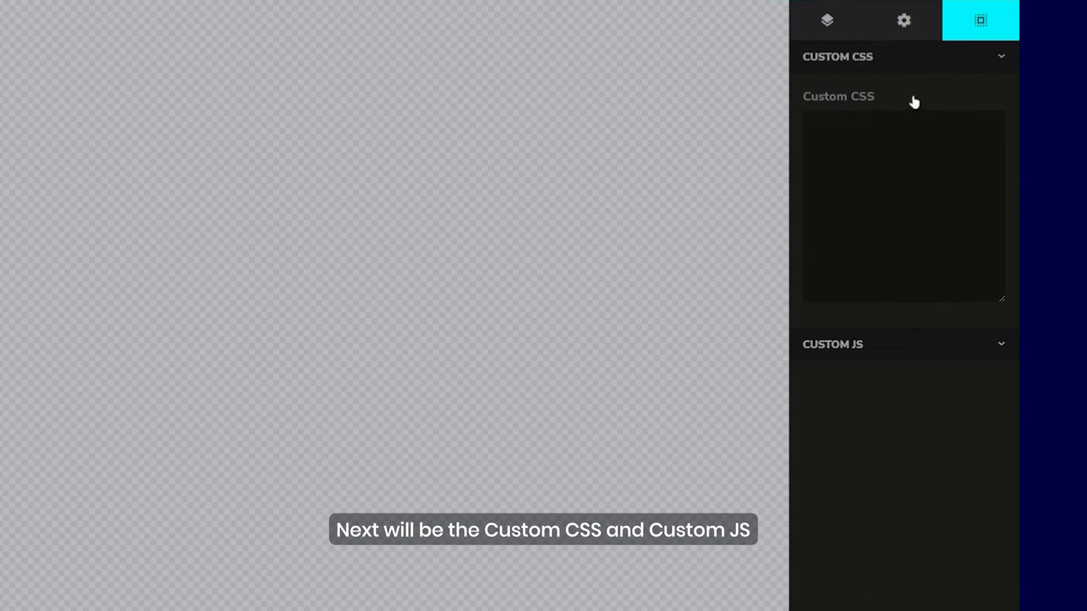
{"action": "double_click", "coordinate": [838, 97]}
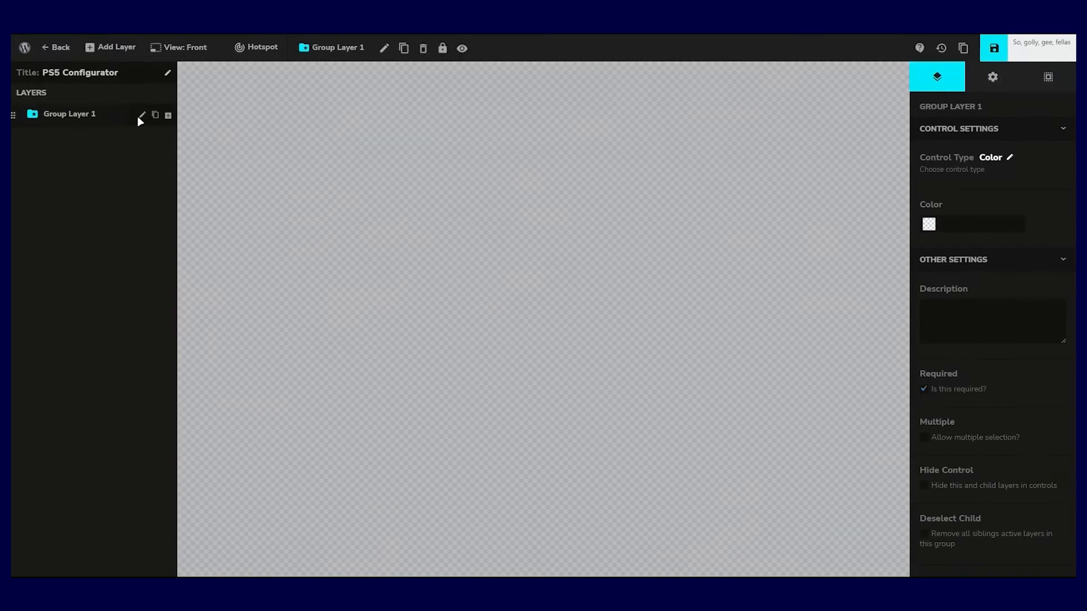
- Rename the group to Default, give Default Base the white controller image, and hide the group
{"action": "left_click", "coordinate": [142, 115]}
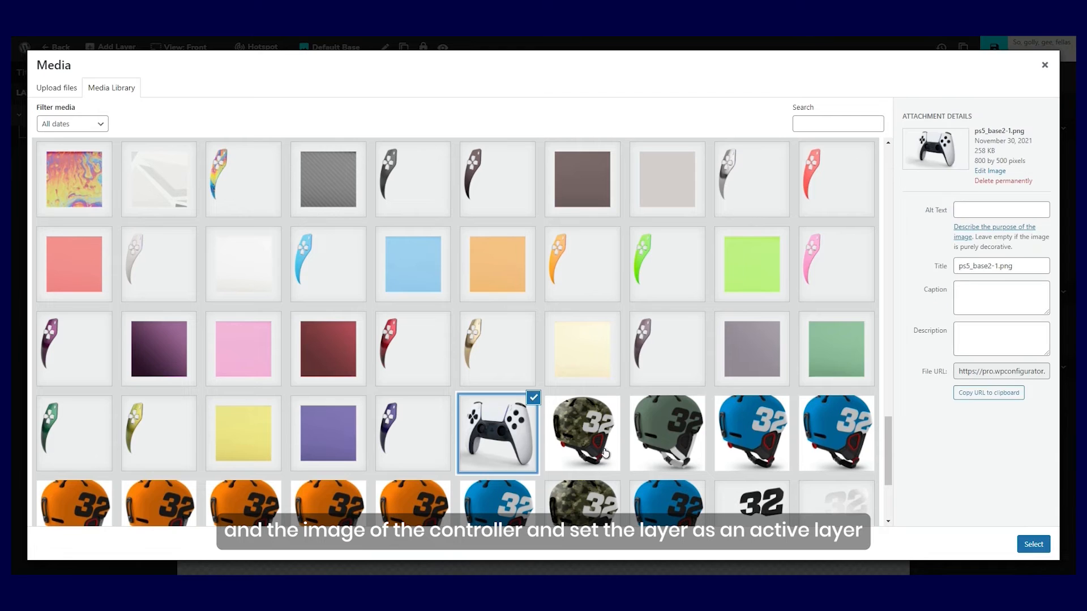
{"action": "left_click", "coordinate": [1033, 544]}
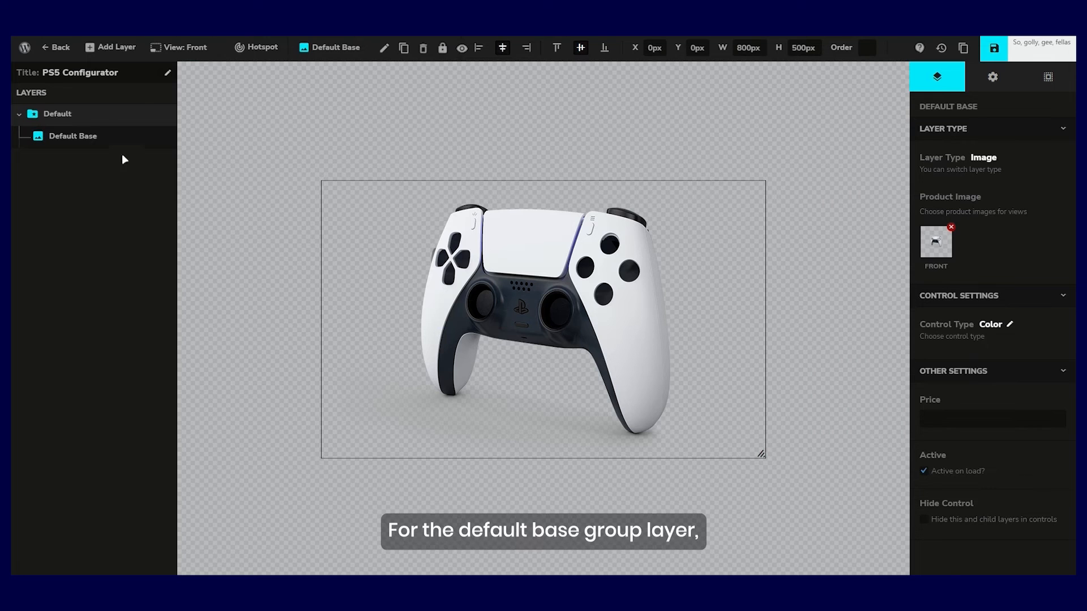
{"action": "left_click", "coordinate": [56, 114]}
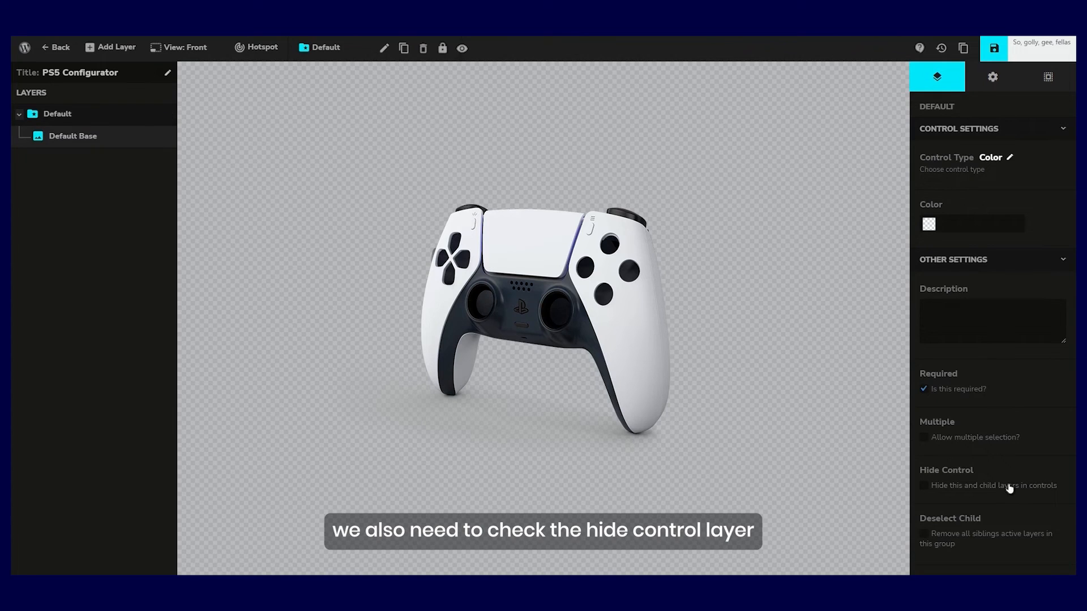
{"action": "left_click", "coordinate": [924, 486]}
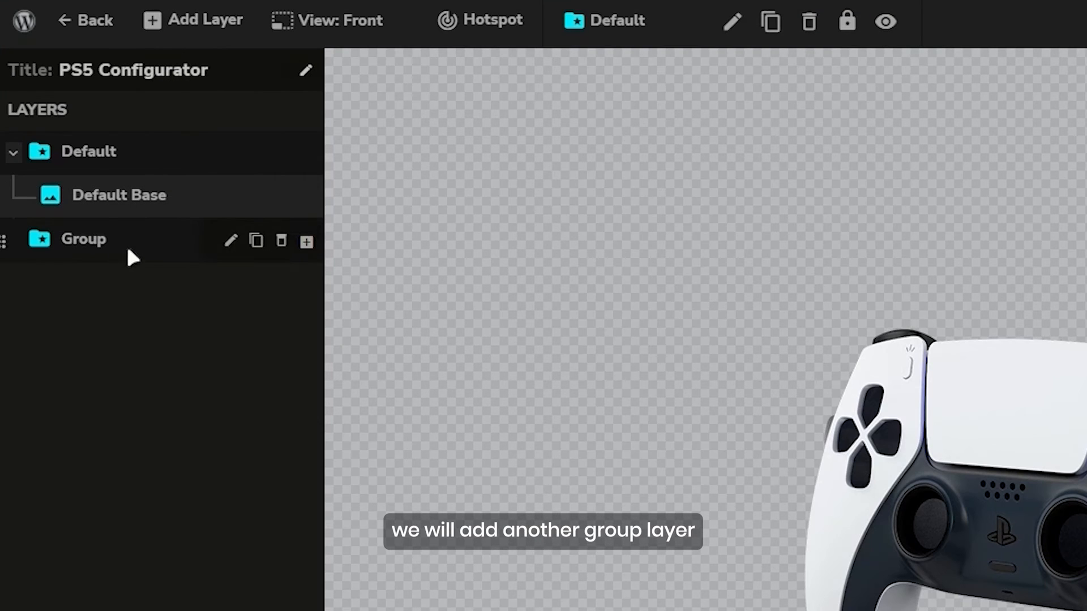
- Add a Case group with a Left Grip sub-group holding a Red Orange layer
{"action": "type", "text": "Case"}
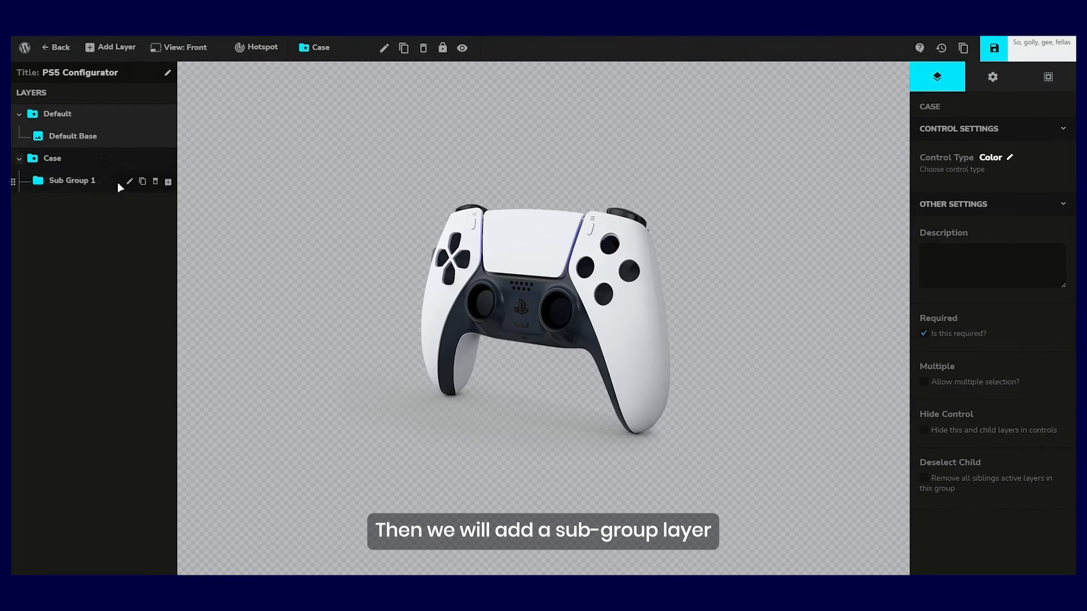
{"action": "type", "text": "Left Grip"}
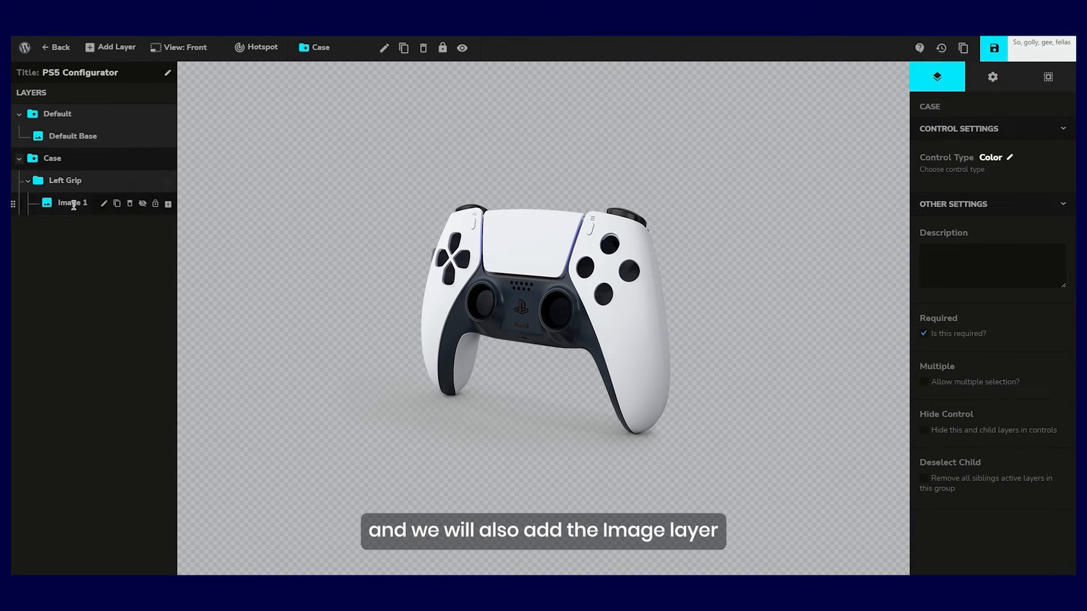
{"action": "type", "text": "Red Orange"}
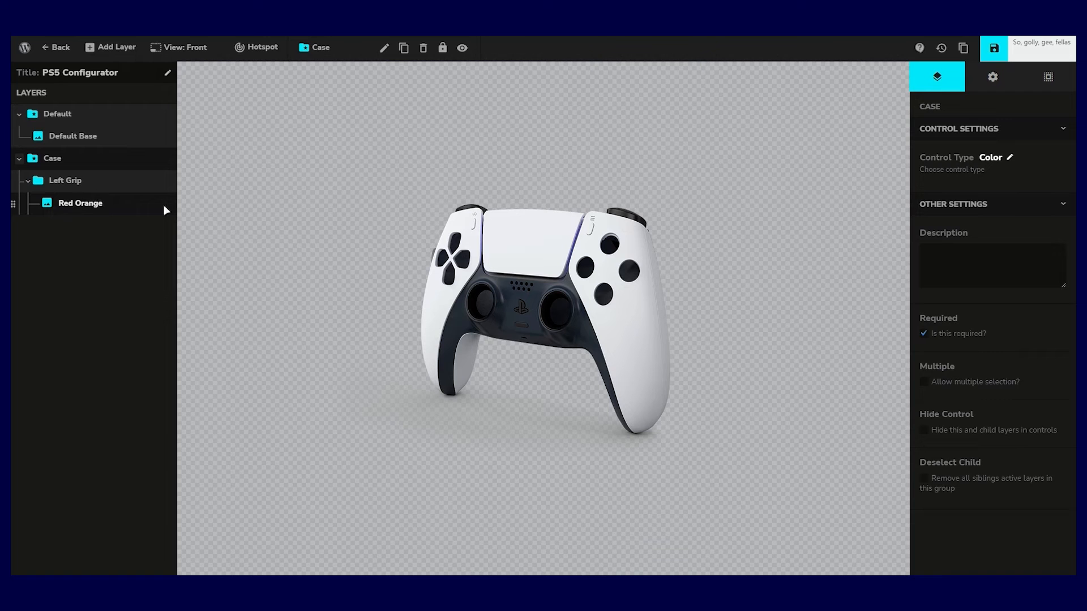
{"action": "left_click", "coordinate": [80, 203]}
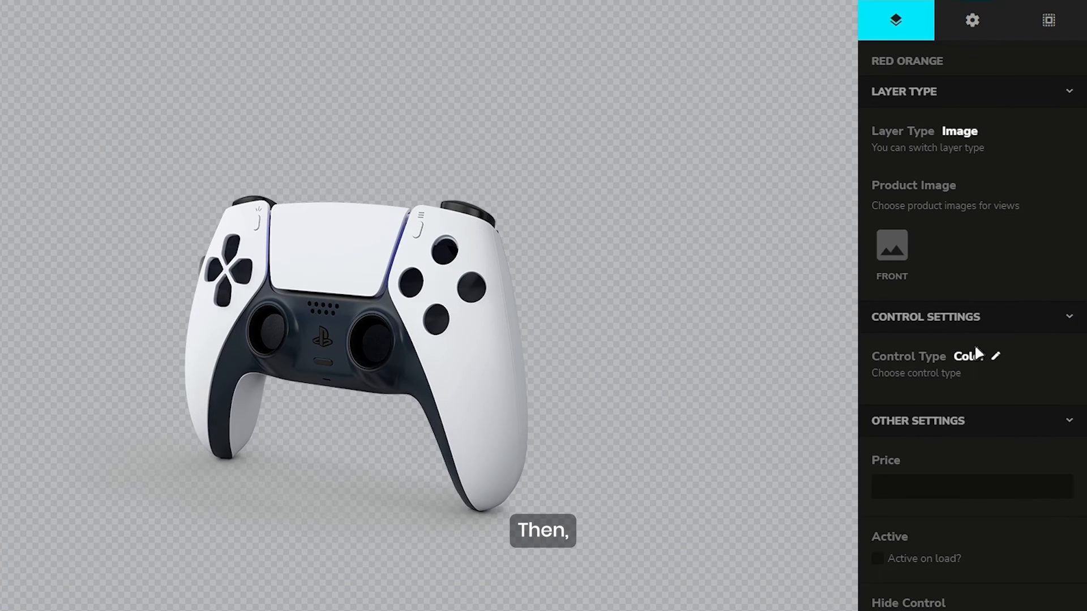
- Set Red Orange to Icon control with the red left grip image, active on load
{"action": "left_click", "coordinate": [996, 356]}
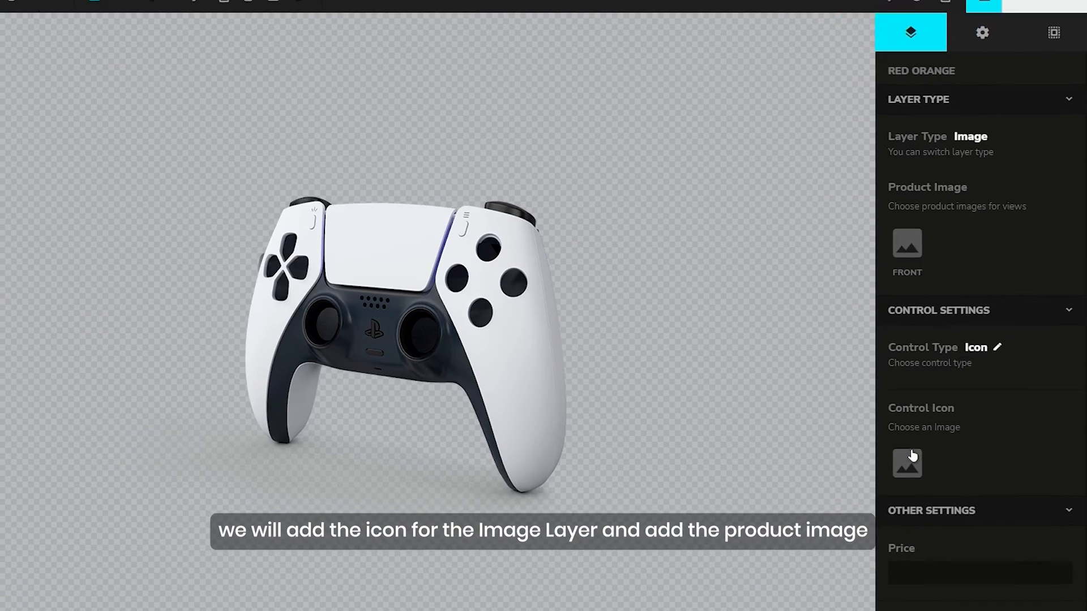
{"action": "left_click", "coordinate": [907, 463]}
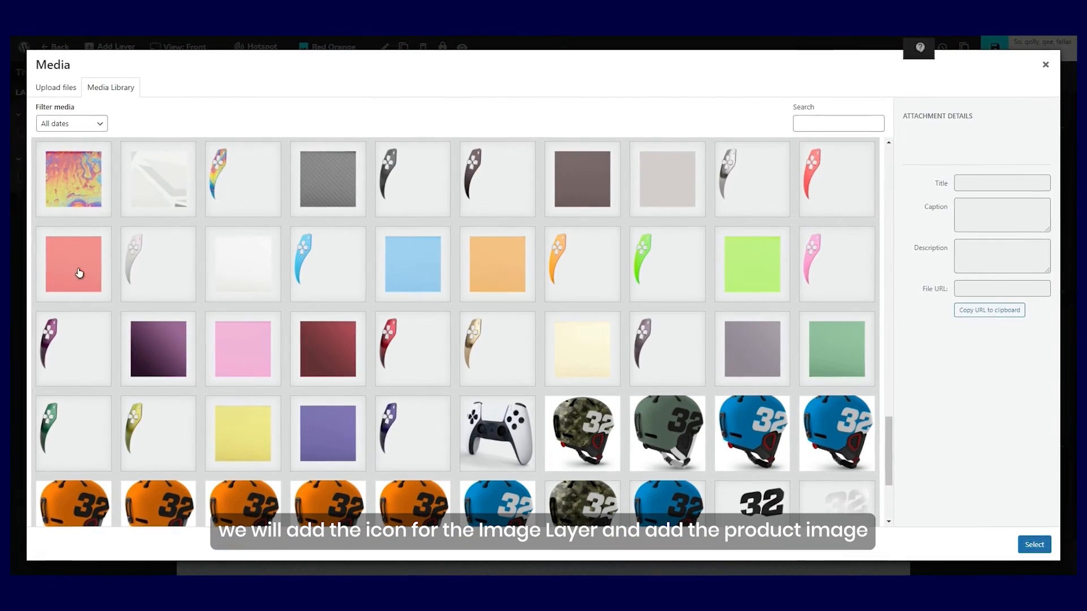
{"action": "left_click", "coordinate": [1034, 544]}
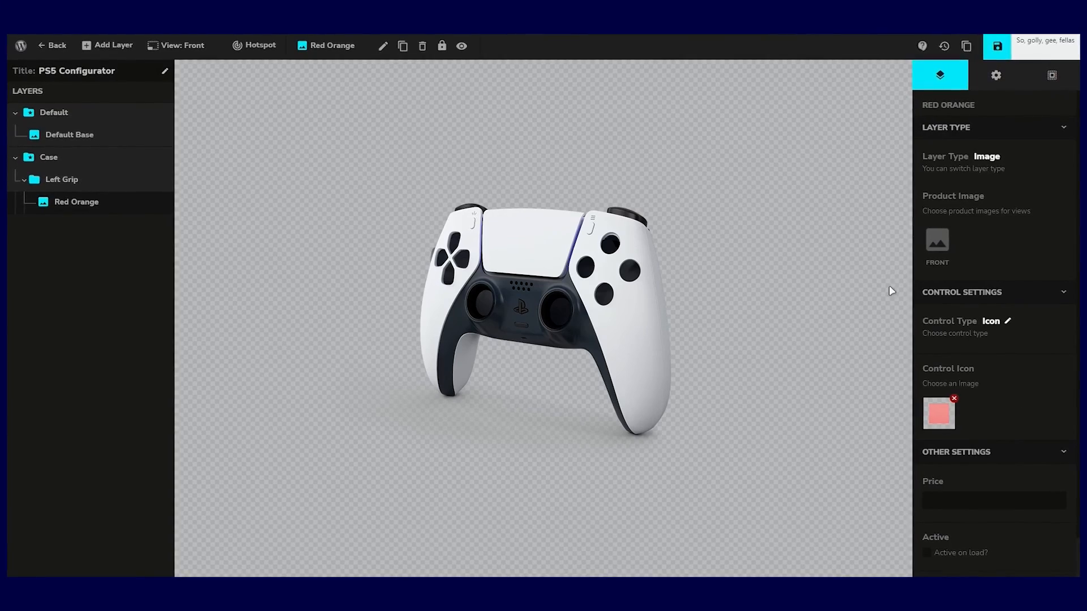
{"action": "left_click", "coordinate": [938, 413]}
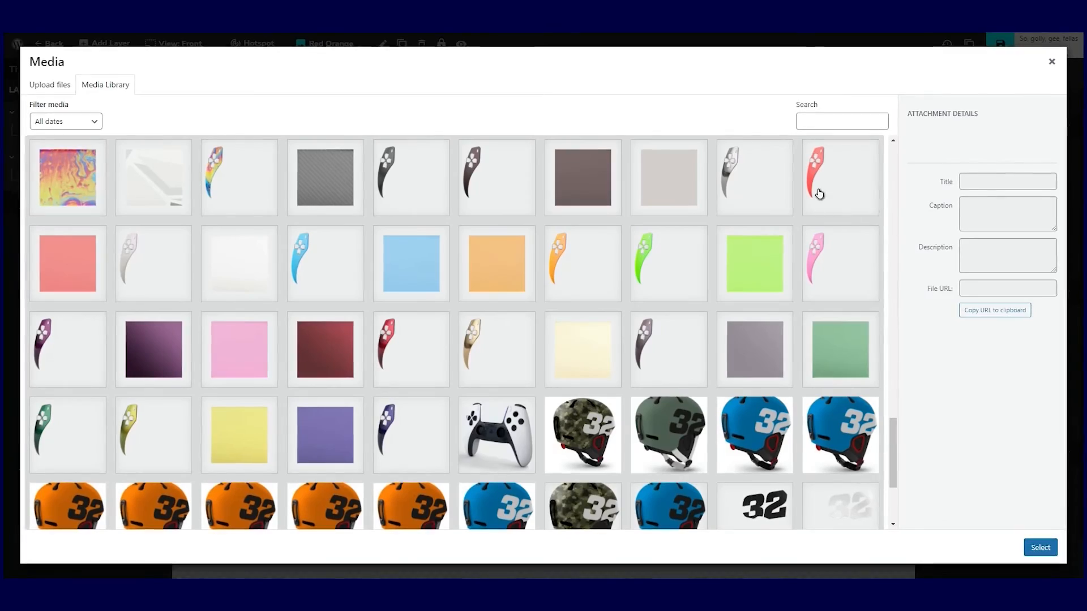
{"action": "left_click", "coordinate": [1039, 548]}
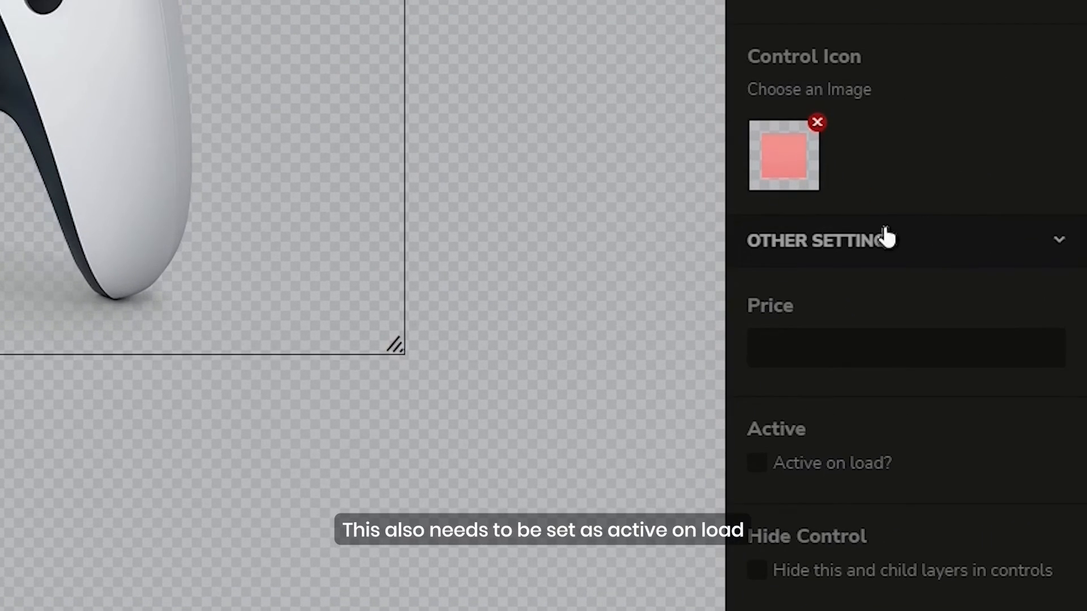
{"action": "left_click", "coordinate": [756, 463]}
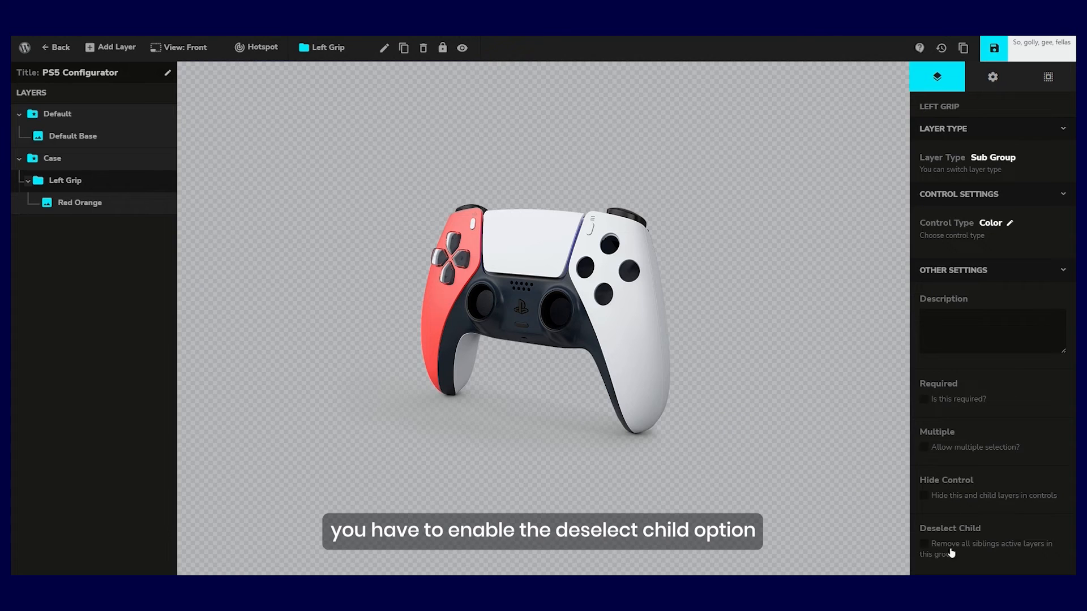
- Enable Deselect Child on Left Grip and add a Middle Case sub-group with a Red Orange layer
{"action": "left_click", "coordinate": [926, 544]}
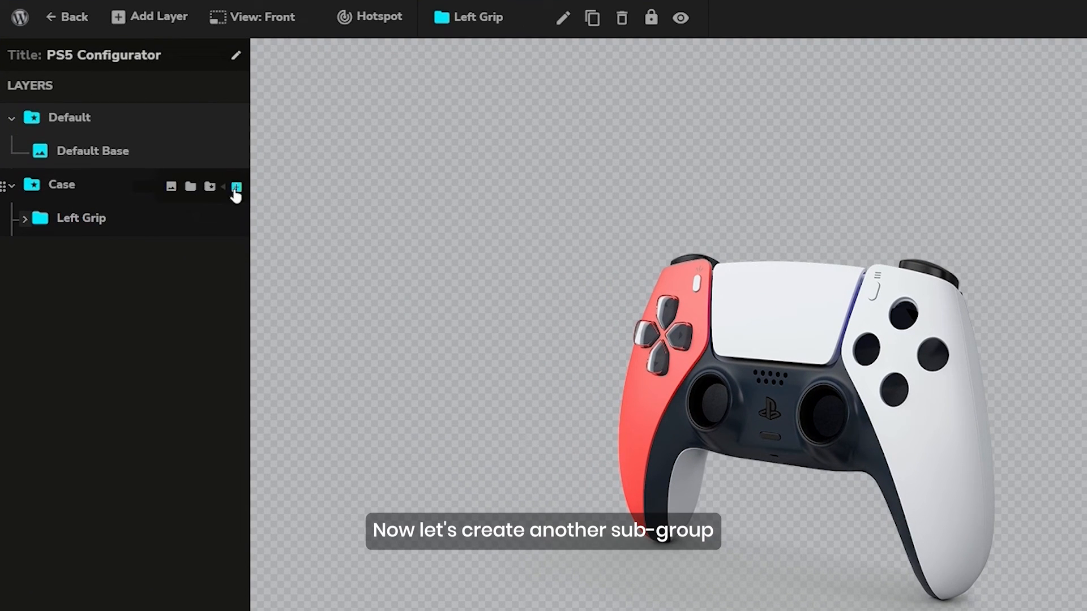
{"action": "left_click", "coordinate": [235, 187]}
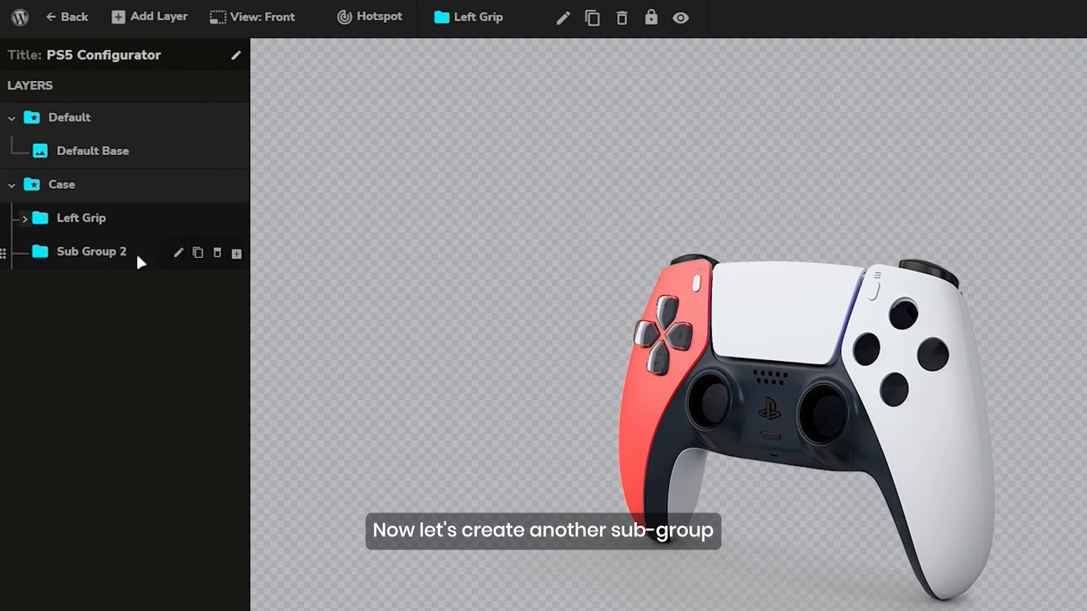
{"action": "type", "text": "Middle Case"}
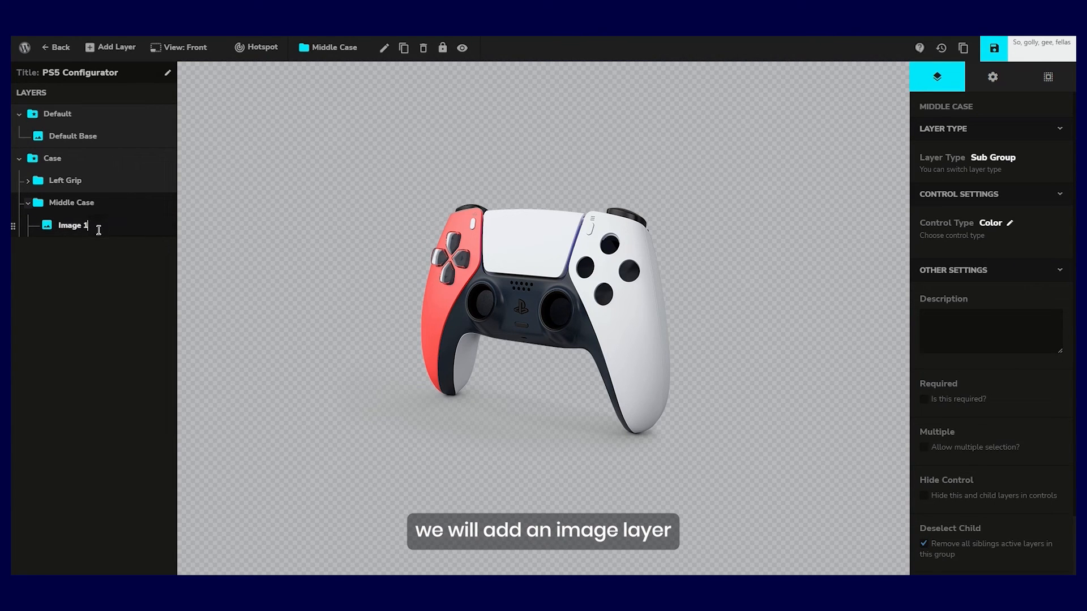
{"action": "type", "text": "Red Orange"}
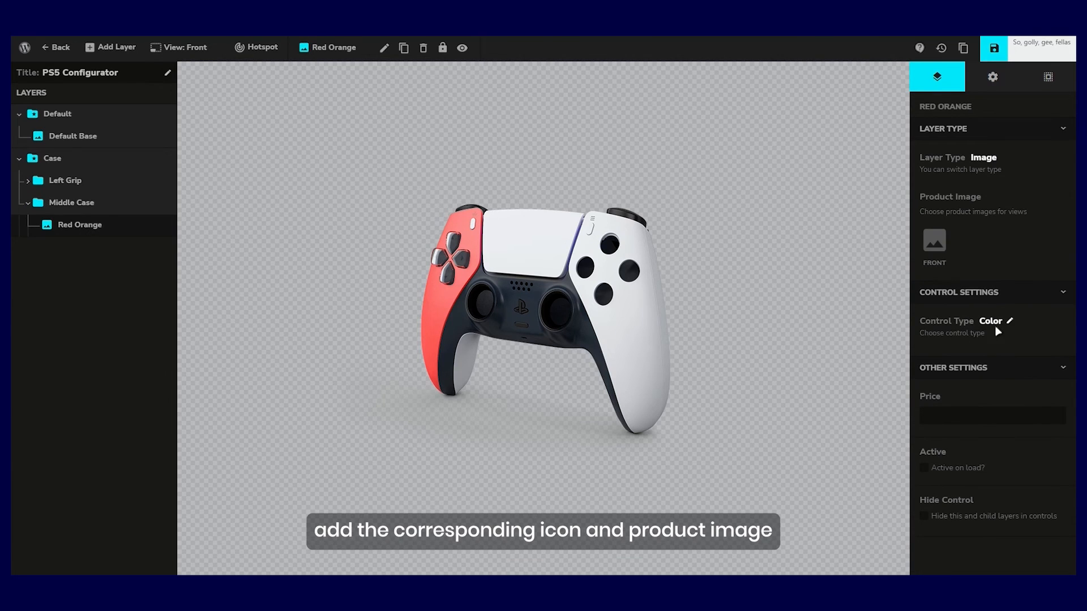
- Set the Red Orange option to Icon control with the red middle case image
{"action": "left_click", "coordinate": [935, 242]}
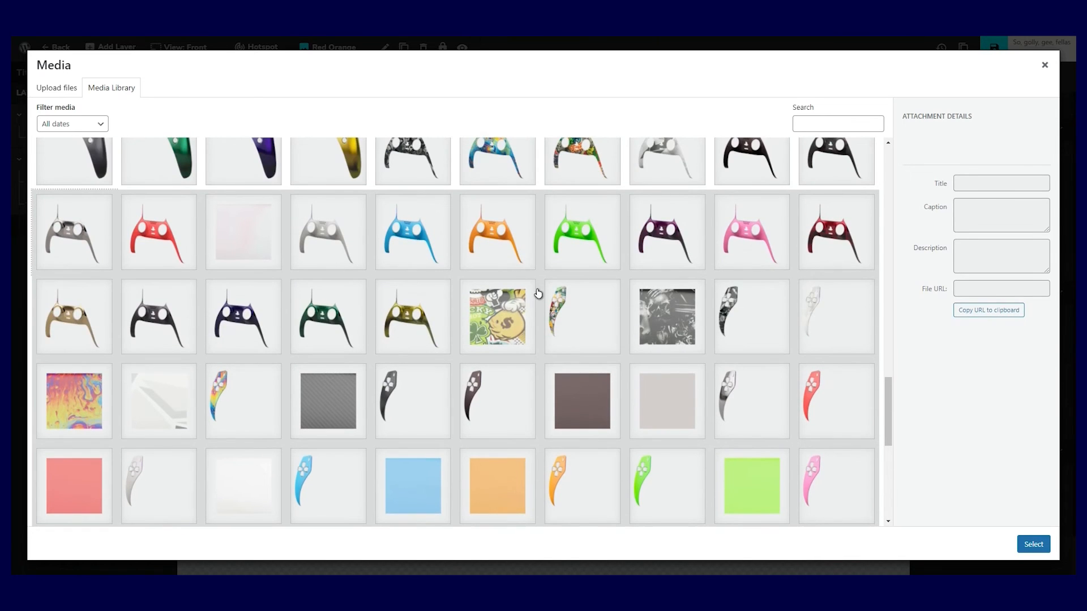
{"action": "left_click", "coordinate": [158, 232]}
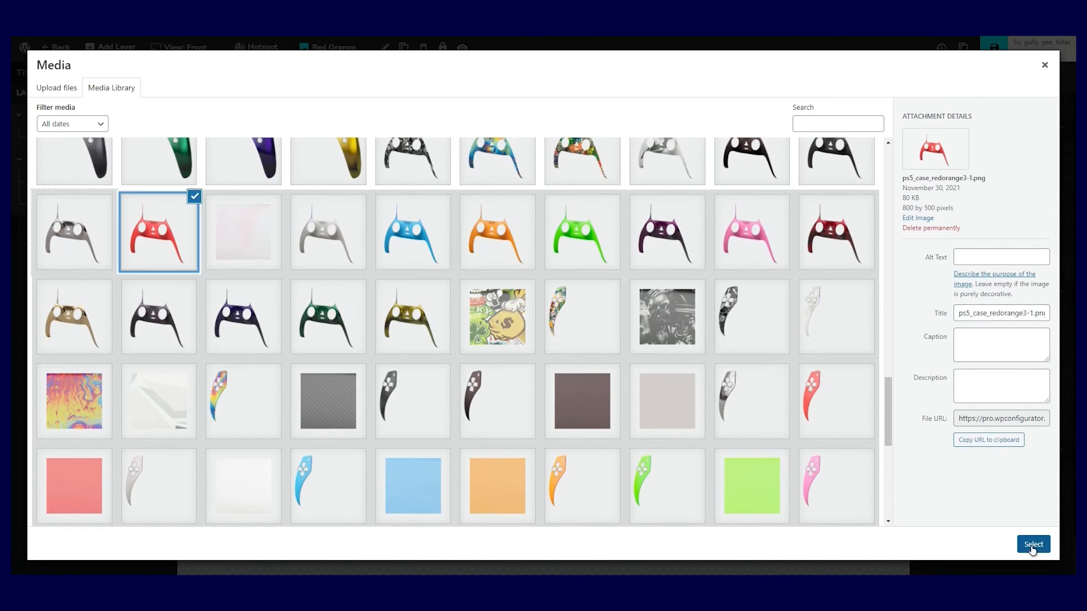
{"action": "left_click", "coordinate": [1032, 545]}
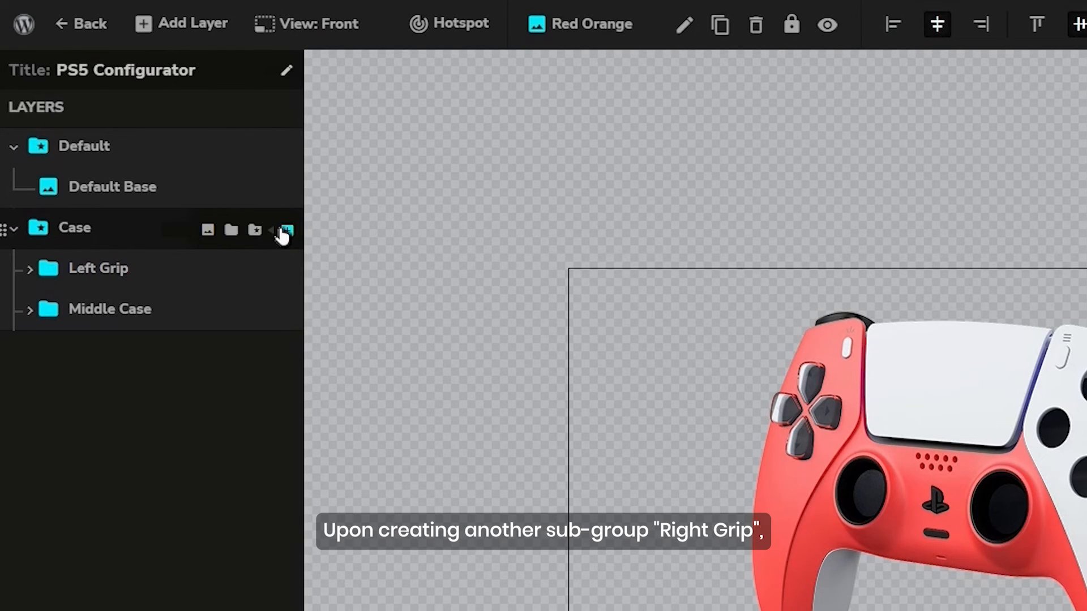
- Add Right Grip, Back Case and Touchpad Case sub-groups with Red Orange layers, then collapse Case
{"action": "left_click", "coordinate": [287, 229]}
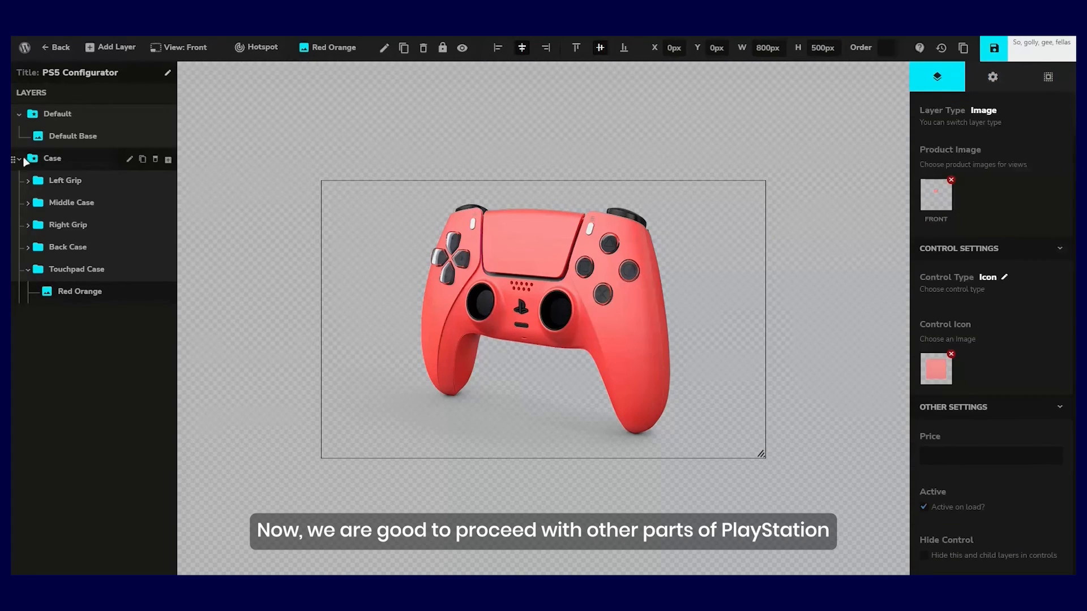
{"action": "left_click", "coordinate": [19, 158]}
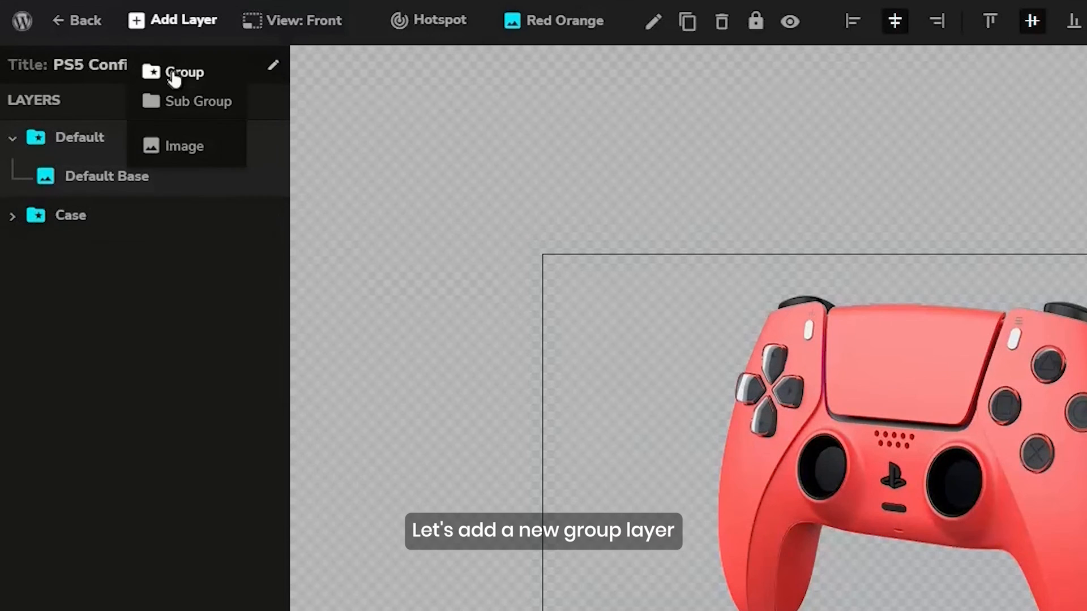
- Add a Buttons group whose Directional Buttons option uses the bright yellow swatch
{"action": "type", "text": "Button"}
{"action": "type", "text": "yellow"}
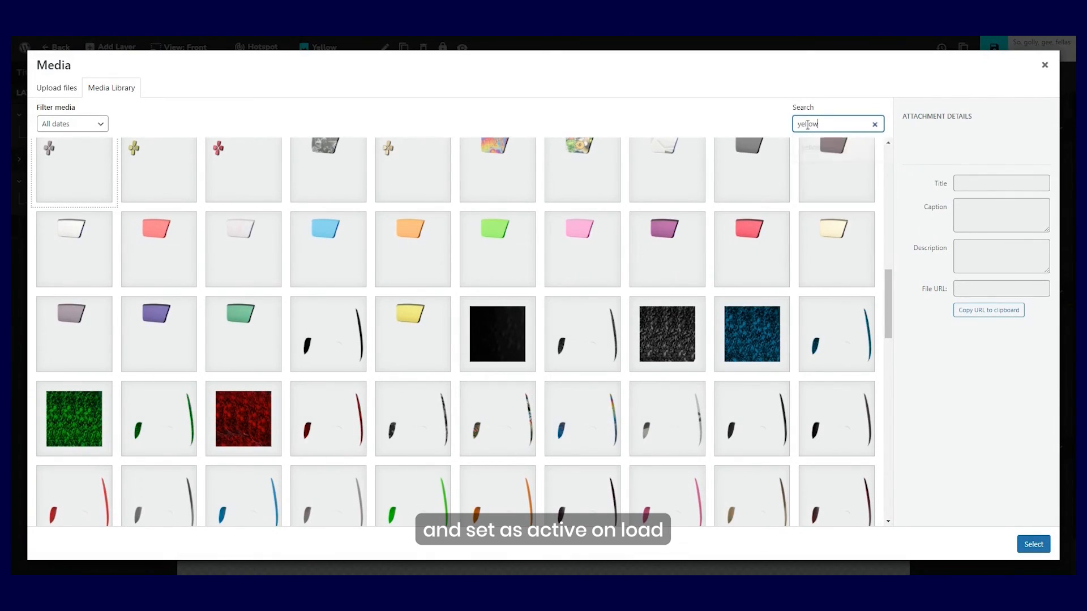
{"action": "left_click", "coordinate": [588, 180]}
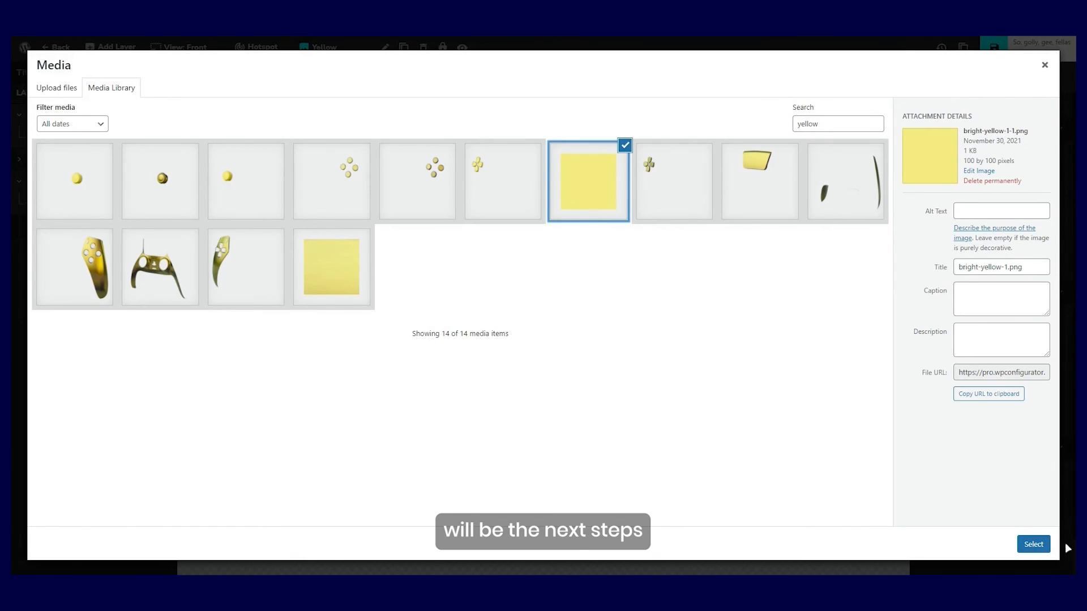
{"action": "left_click", "coordinate": [587, 181]}
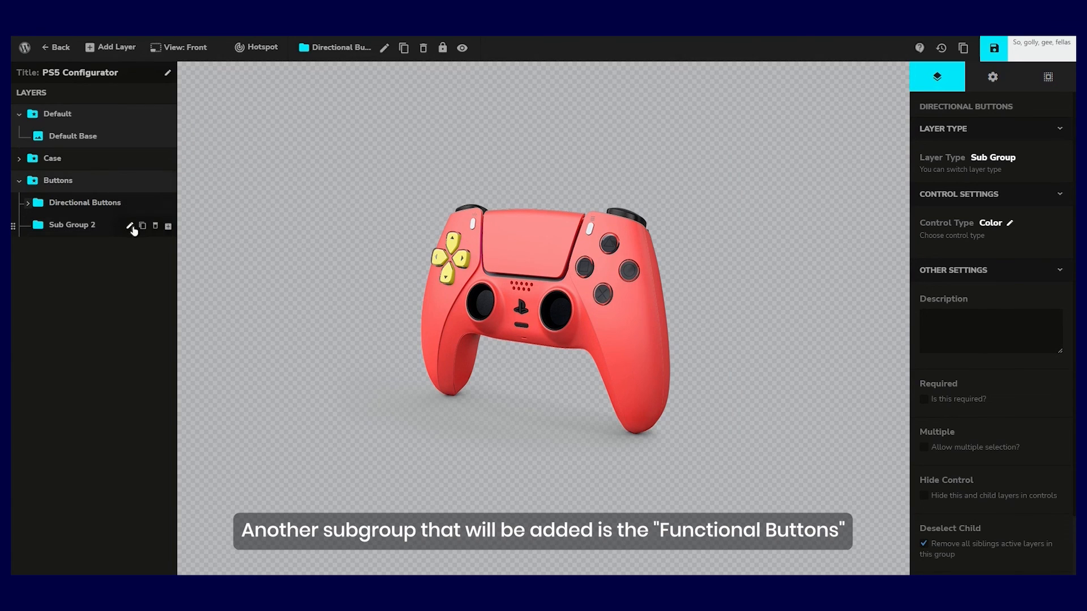
- Add a Functional Buttons sub-group with a Yellow option using a yellow image
{"action": "type", "text": "Functional Buttons"}
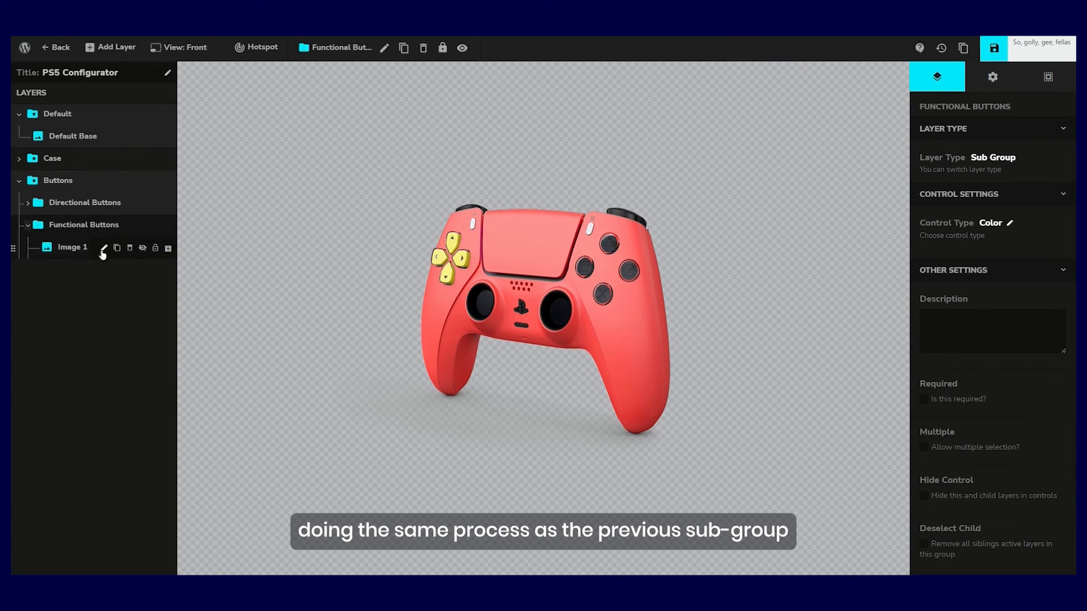
{"action": "type", "text": "Yellow"}
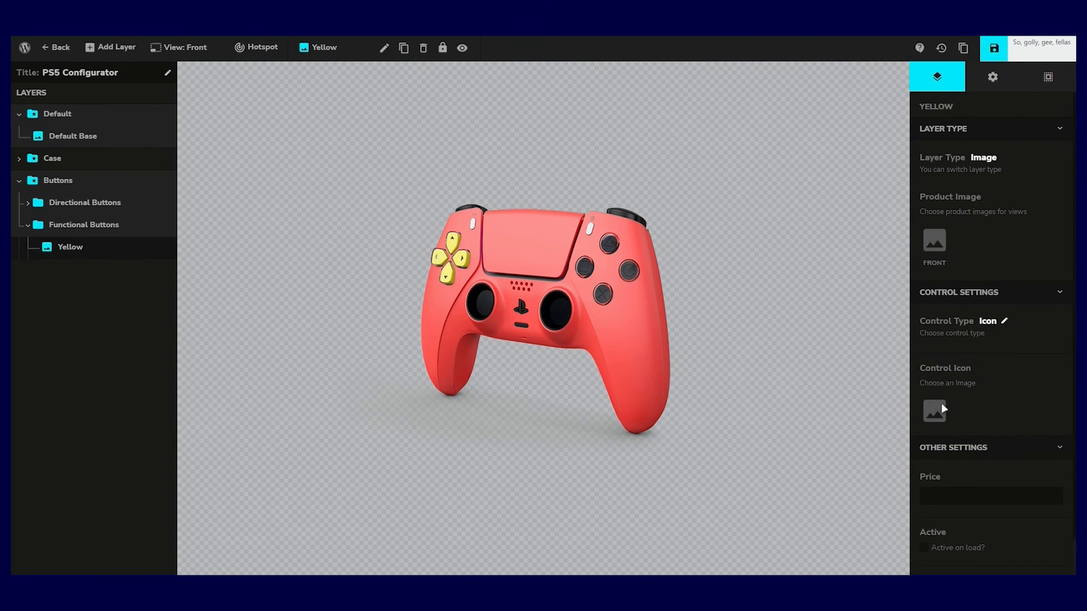
{"action": "left_click", "coordinate": [933, 410]}
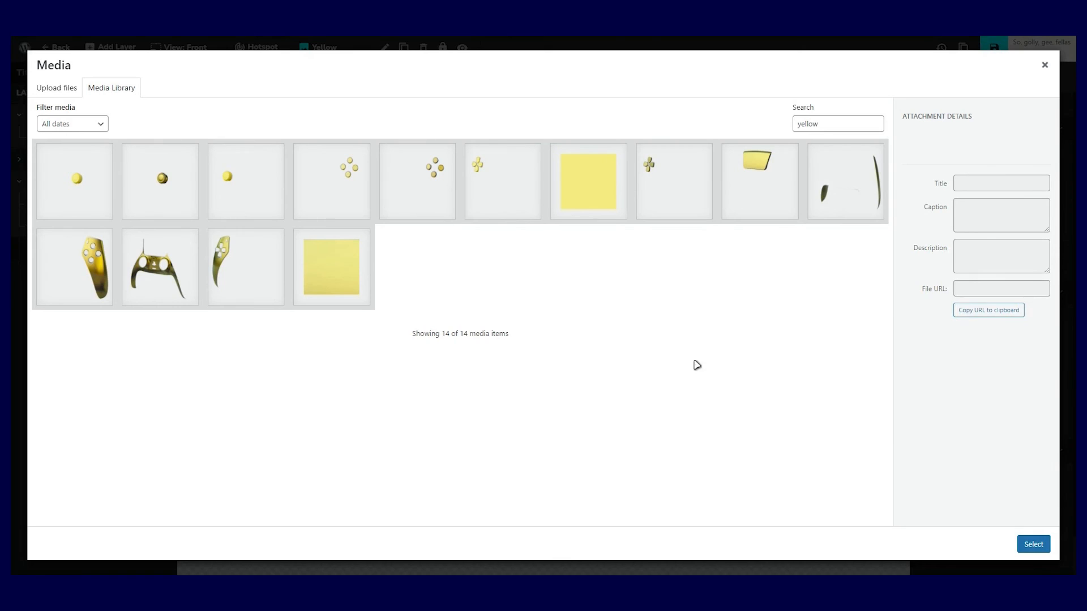
{"action": "left_click", "coordinate": [1033, 544]}
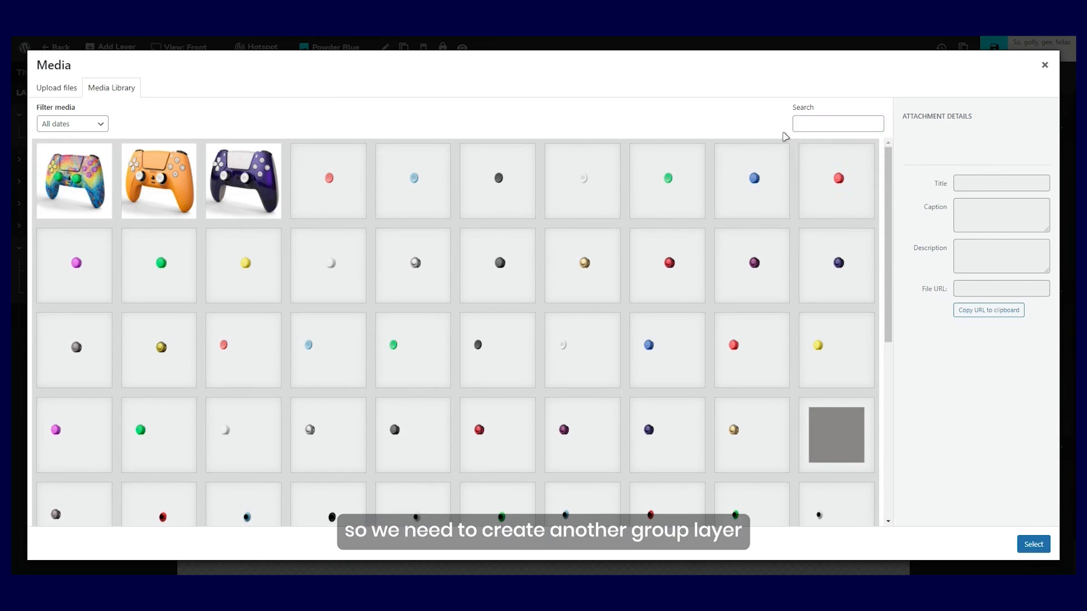
- Search the media library for 'blue' and choose the light blue joystick cap image
{"action": "type", "text": "blue"}
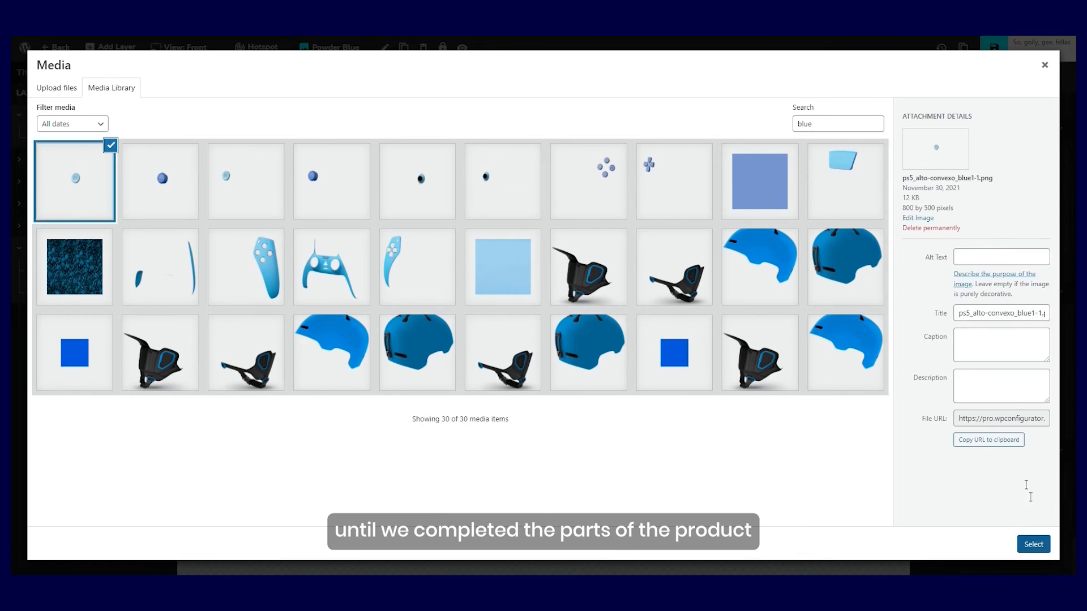
{"action": "left_click", "coordinate": [1033, 544]}
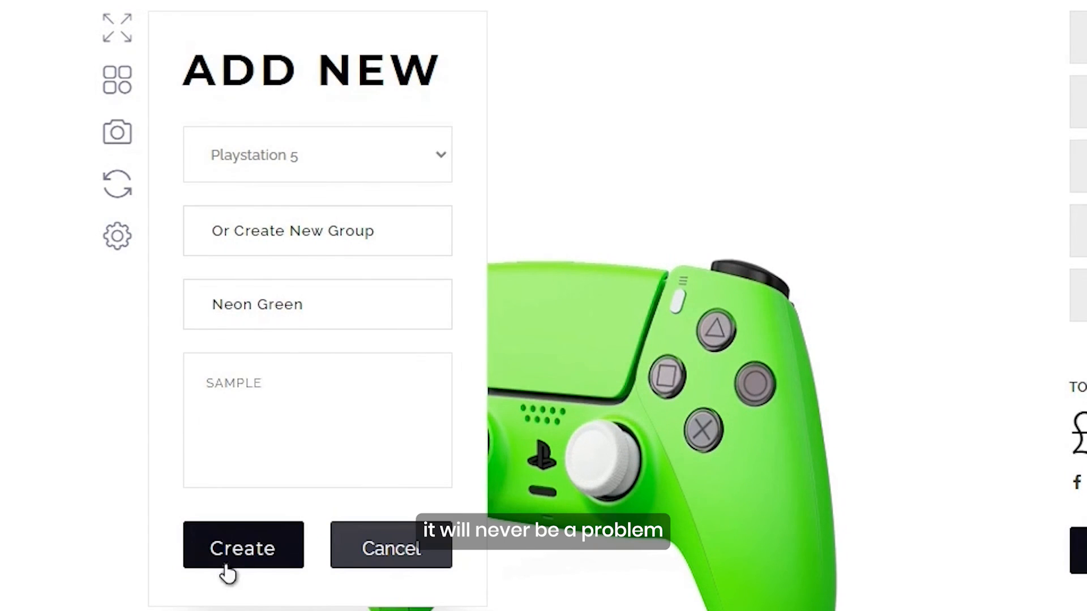
- Create the Neon Green inspiration and view it in the Playstation 5 inspiration gallery
{"action": "left_click", "coordinate": [243, 548]}
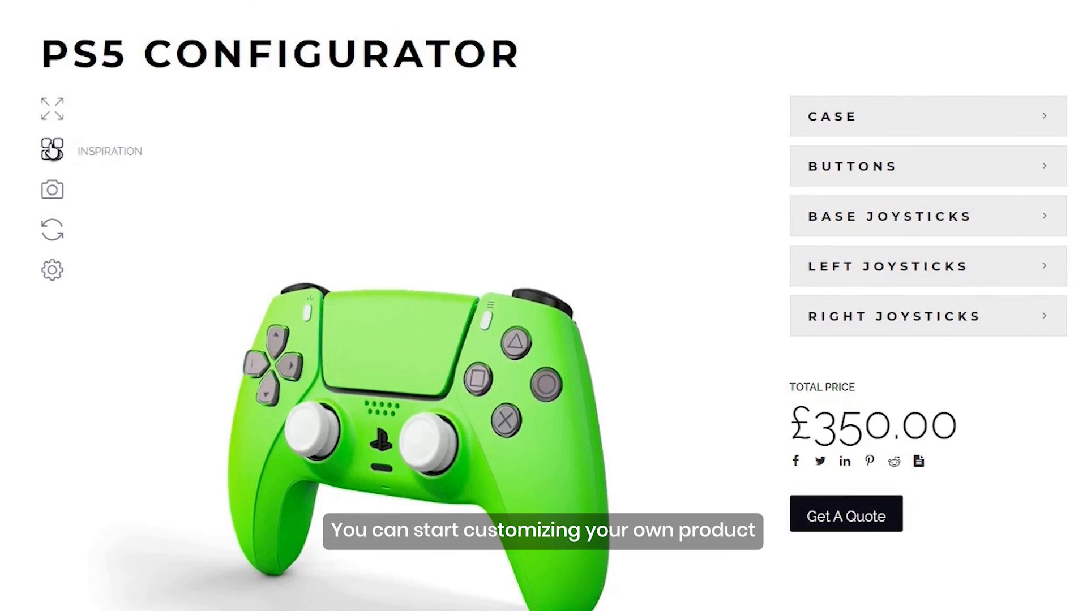
{"action": "left_click", "coordinate": [51, 149]}
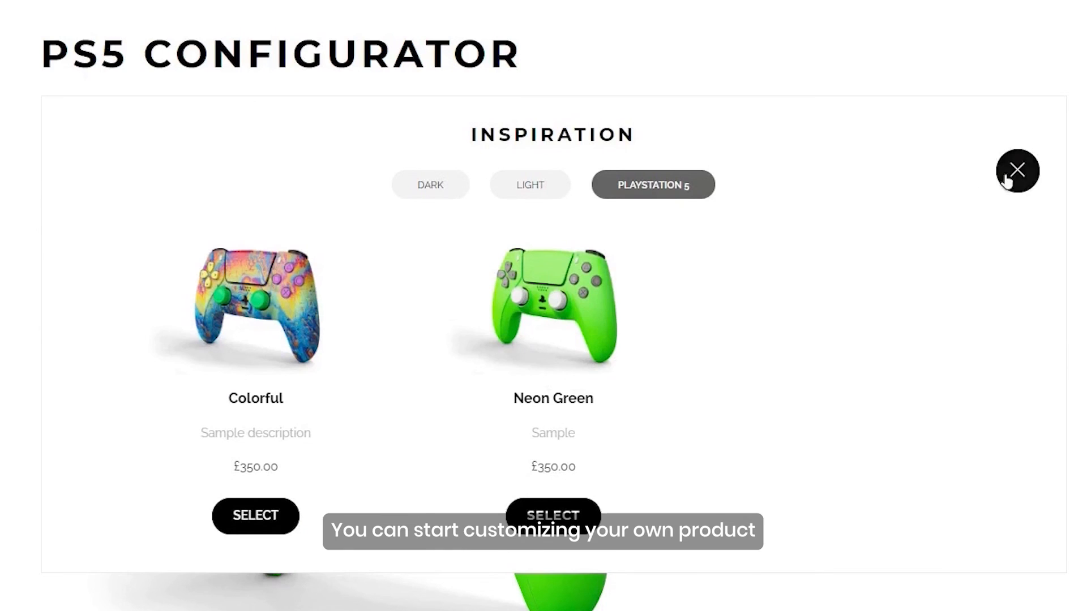